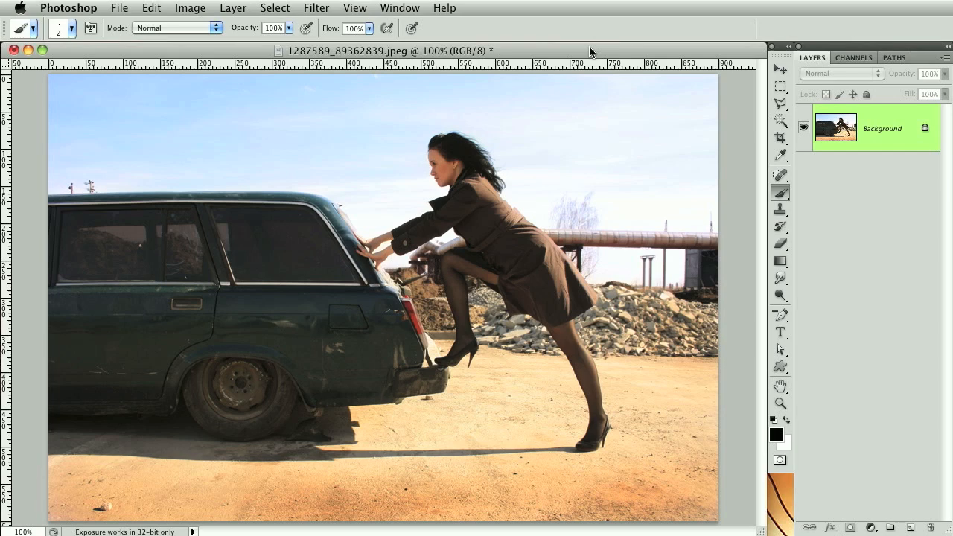
{"action": "mouse_move", "coordinate": [661, 114]}
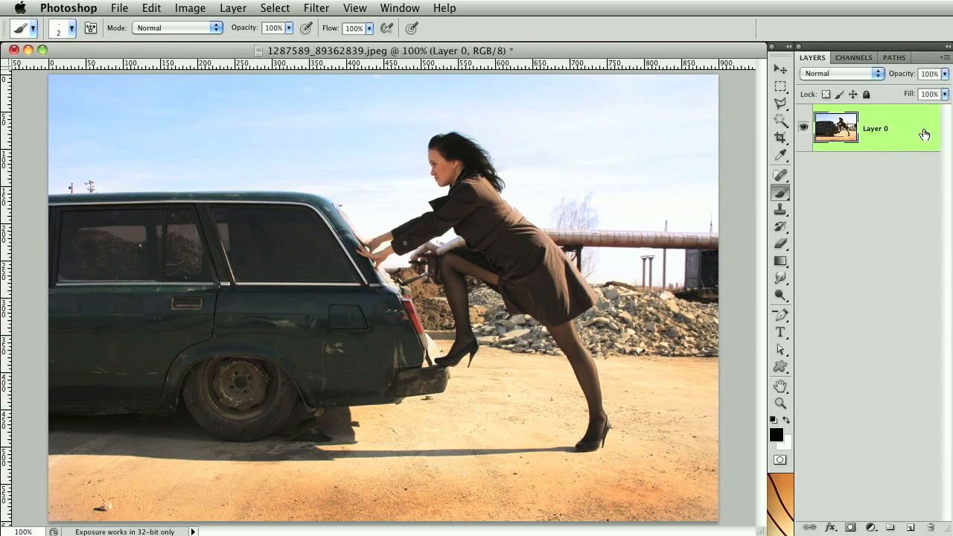
{"action": "mouse_move", "coordinate": [879, 149]}
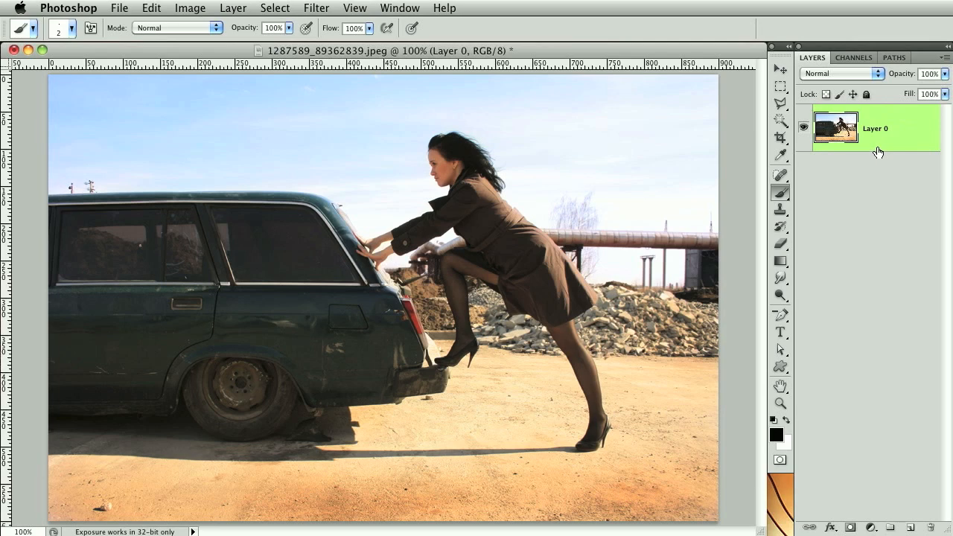
Make Layer 0 a smart object via Filter > Convert for Smart Filters, confirming the alert
{"action": "left_click", "coordinate": [316, 9]}
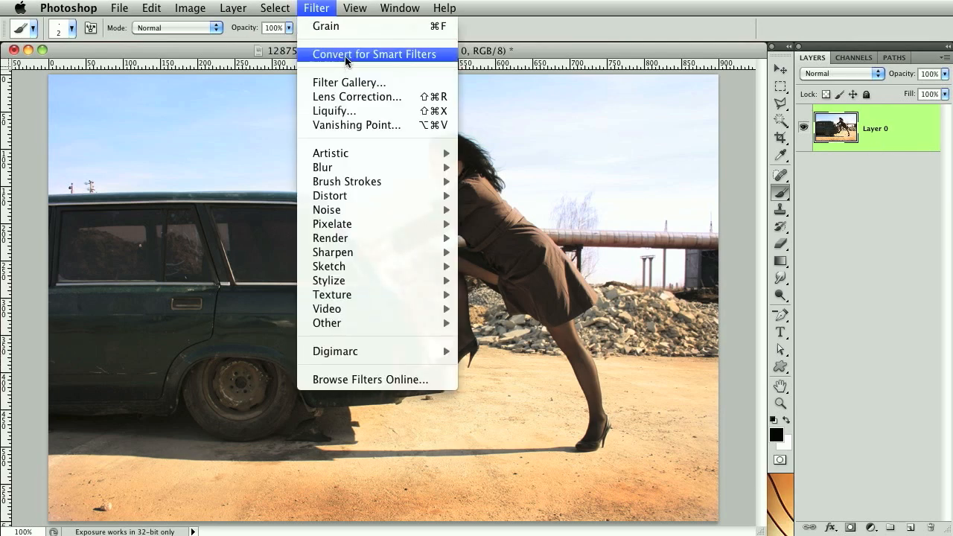
{"action": "left_click", "coordinate": [374, 54]}
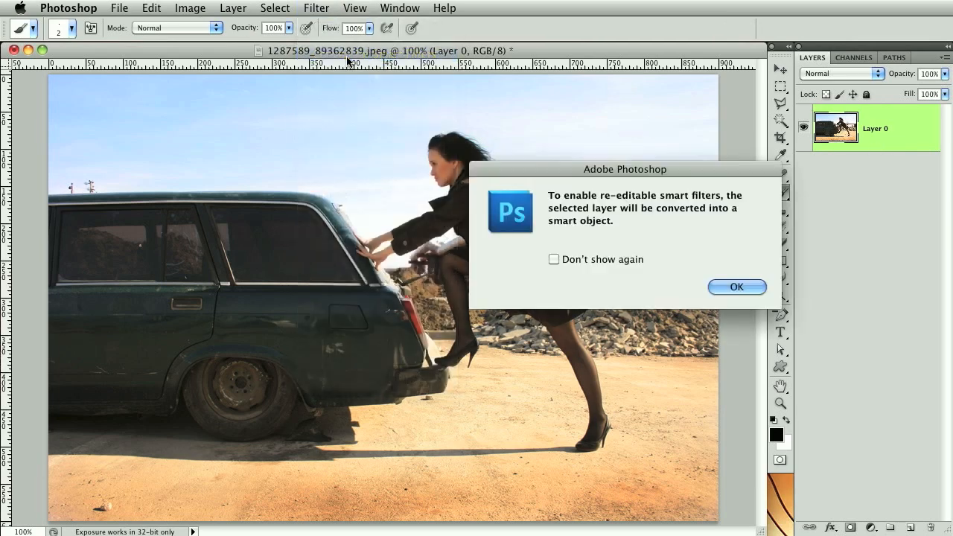
{"action": "left_click", "coordinate": [736, 286]}
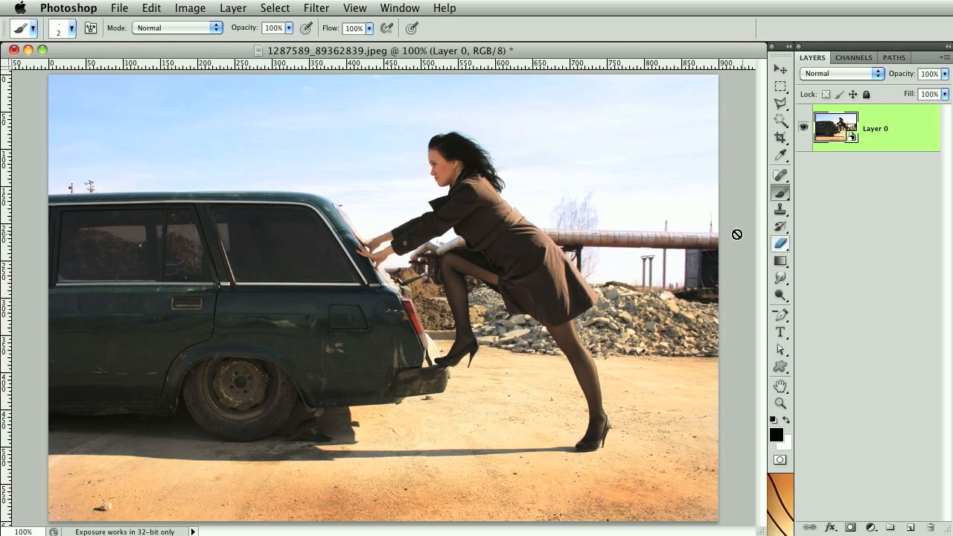
{"action": "mouse_move", "coordinate": [716, 220]}
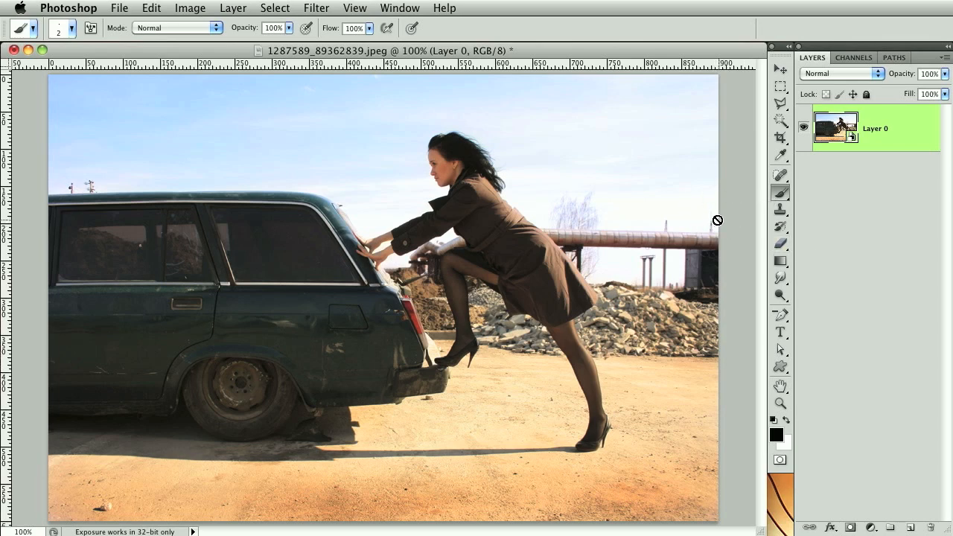
{"action": "mouse_move", "coordinate": [708, 218]}
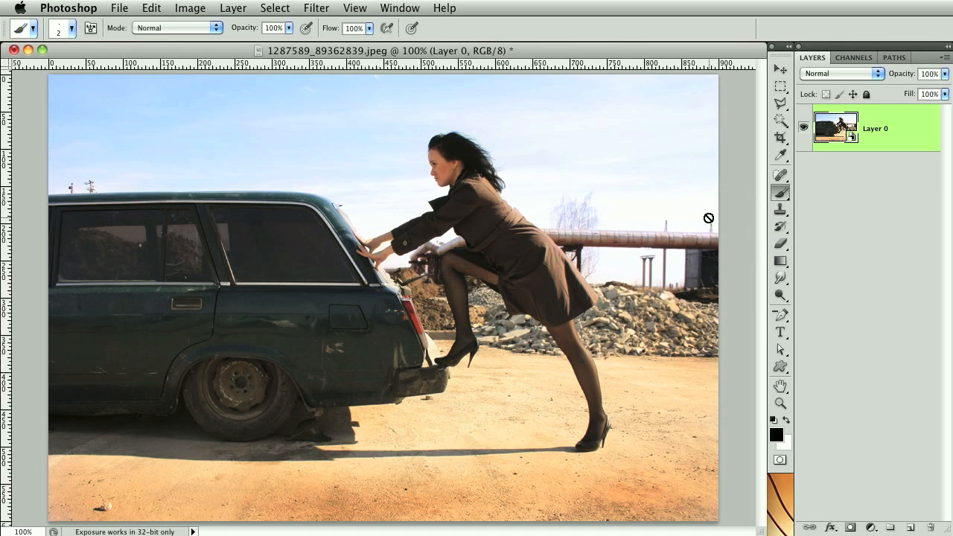
{"action": "mouse_move", "coordinate": [324, 5]}
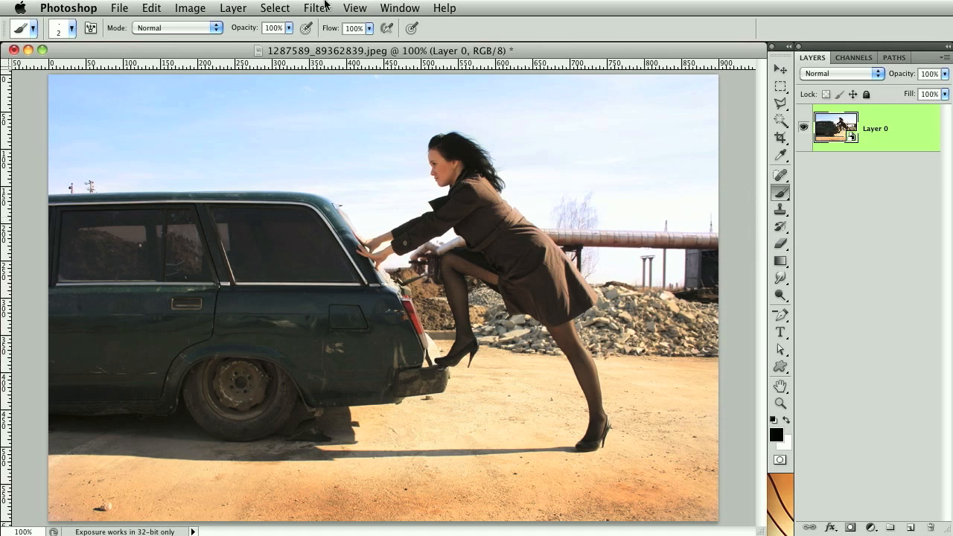
Bring up Add Noise for the smart-object layer to set 3% Gaussian monochromatic noise
{"action": "left_click", "coordinate": [315, 8]}
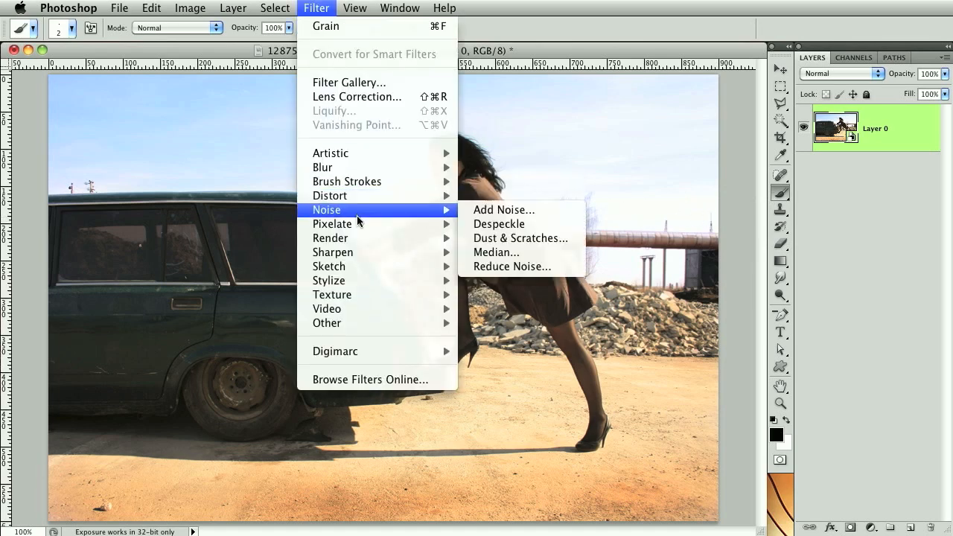
{"action": "left_click", "coordinate": [504, 209]}
{"action": "type", "text": "3"}
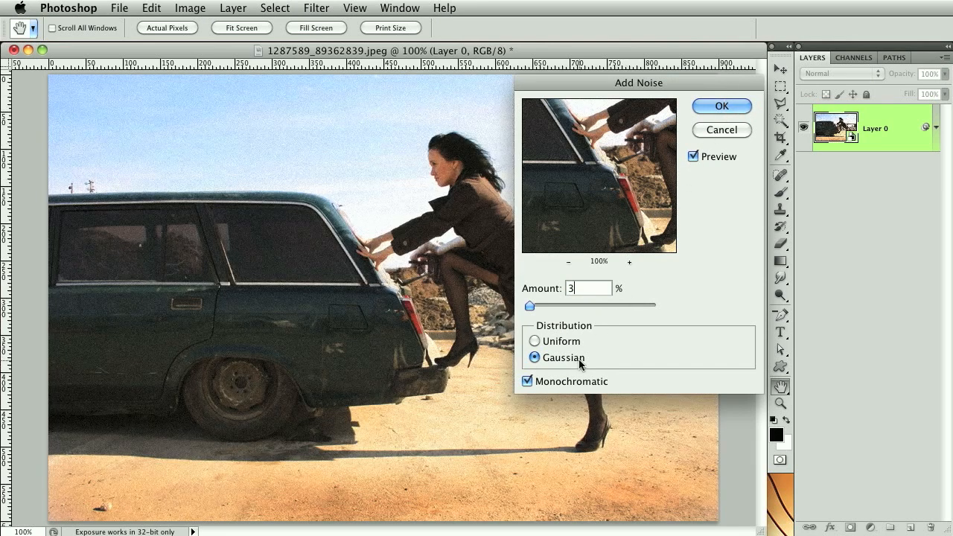
{"action": "mouse_move", "coordinate": [722, 143]}
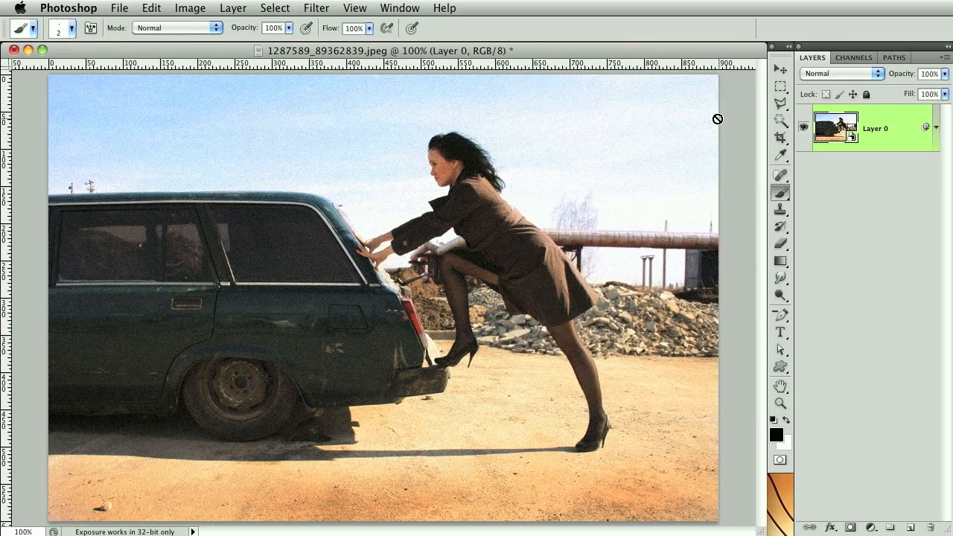
{"action": "mouse_move", "coordinate": [863, 251]}
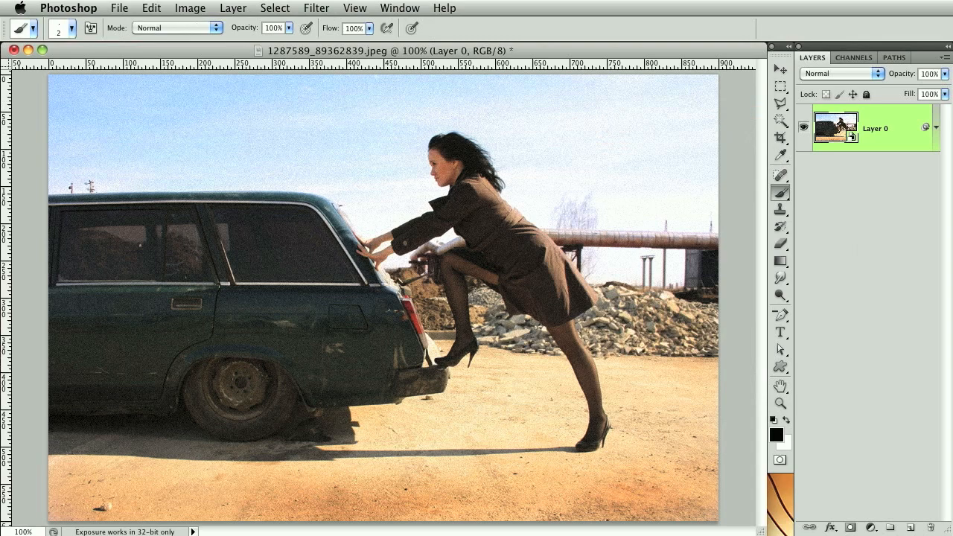
{"action": "mouse_move", "coordinate": [890, 476]}
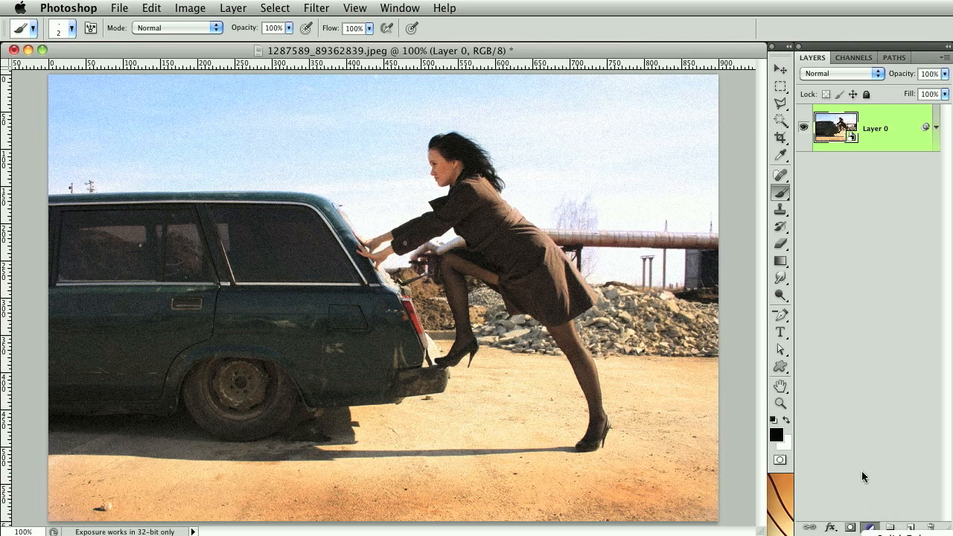
Create Hue/Saturation 1 adjustment layer clipped to the photo layer below
{"action": "left_click", "coordinate": [233, 8]}
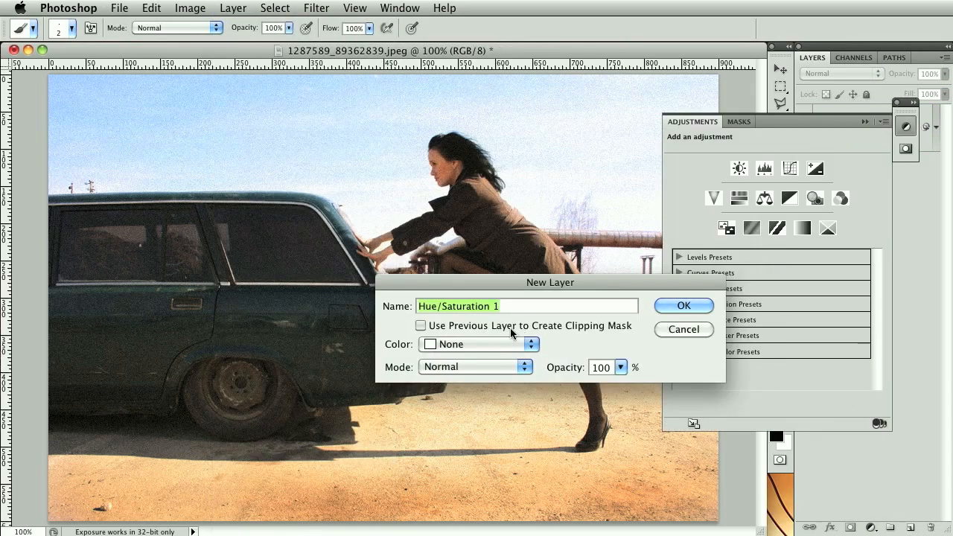
{"action": "left_click", "coordinate": [420, 325]}
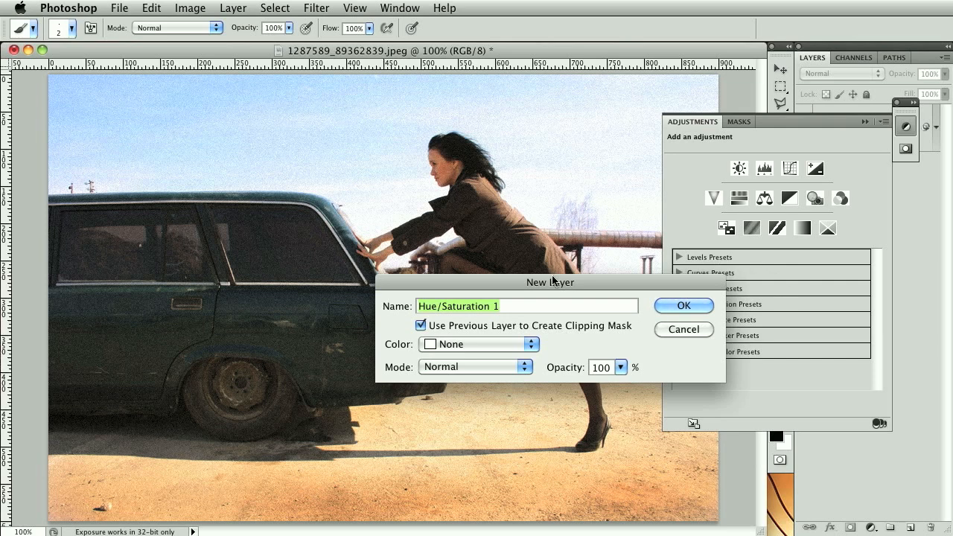
{"action": "mouse_move", "coordinate": [573, 238]}
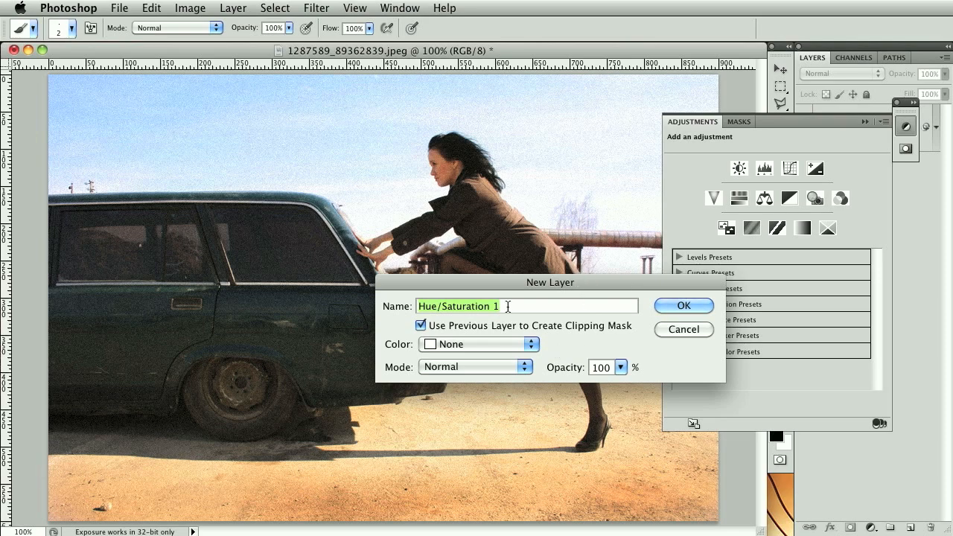
{"action": "left_click", "coordinate": [683, 305]}
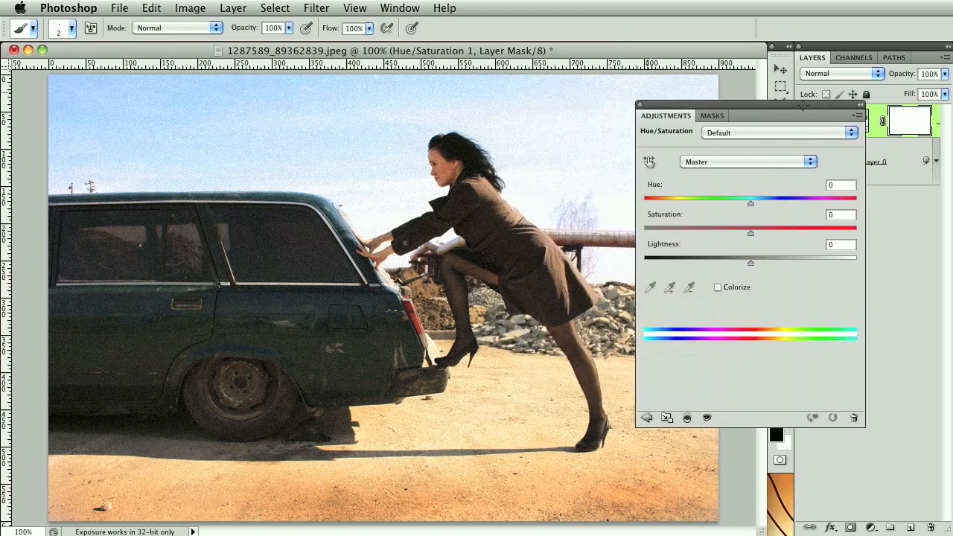
Colorize the photo sepia with hue 33, saturation 18 and lightness +16
{"action": "left_click_drag", "start_coordinate": [750, 203], "coordinate": [705, 203]}
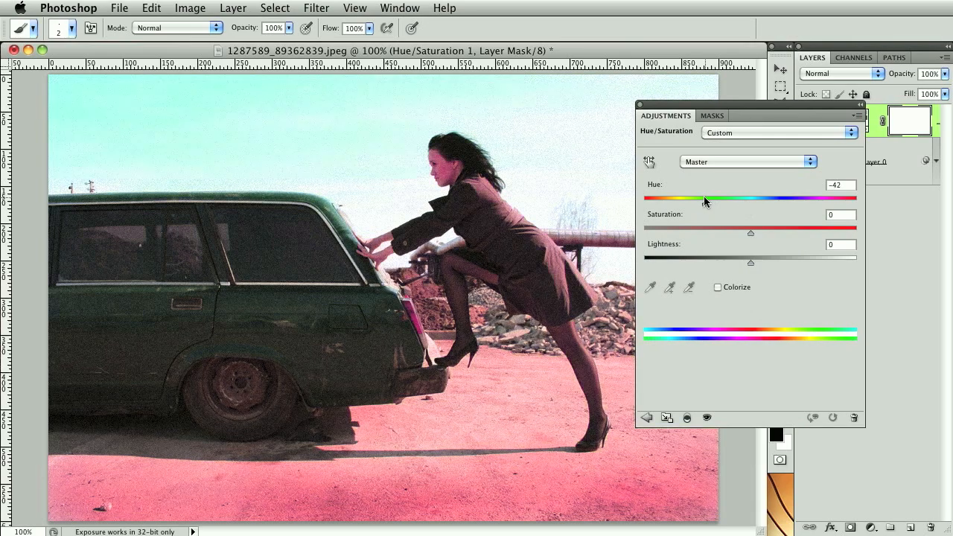
{"action": "left_click_drag", "start_coordinate": [706, 198], "coordinate": [749, 198]}
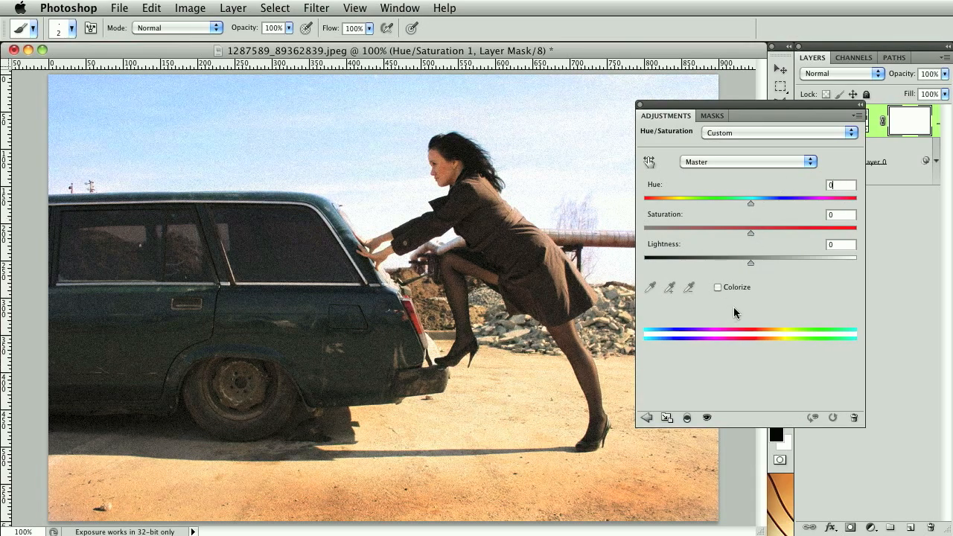
{"action": "left_click", "coordinate": [717, 288]}
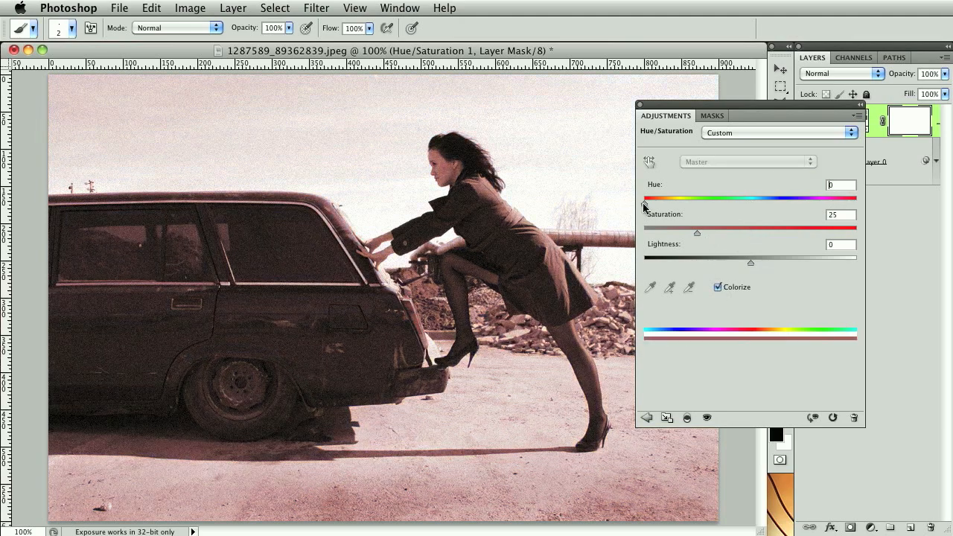
{"action": "left_click_drag", "start_coordinate": [645, 207], "coordinate": [662, 206]}
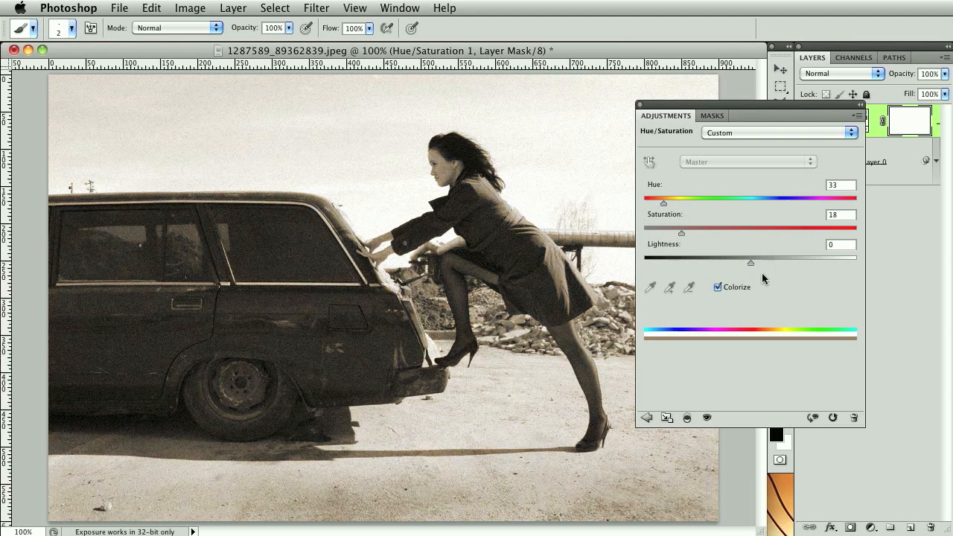
{"action": "left_click_drag", "start_coordinate": [750, 262], "coordinate": [763, 262]}
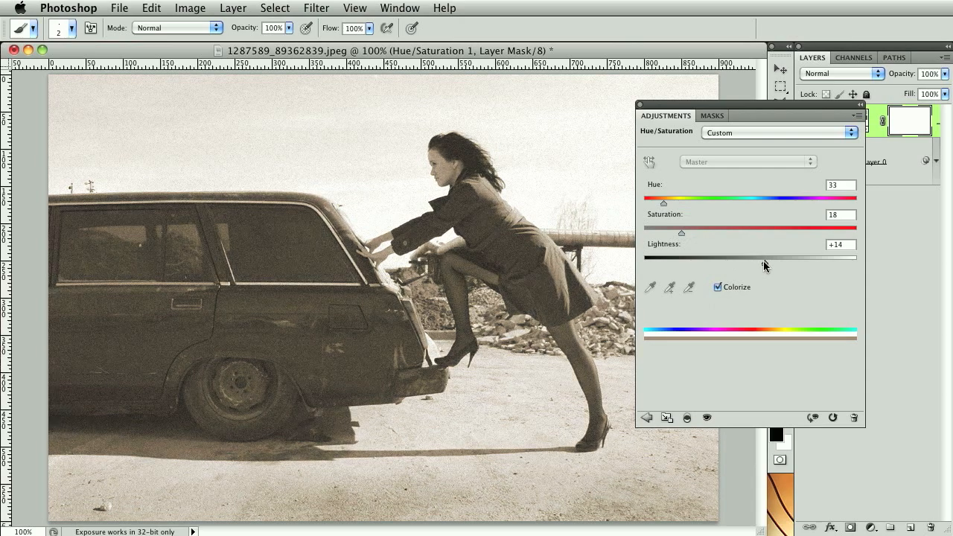
{"action": "left_click_drag", "start_coordinate": [766, 253], "coordinate": [762, 253]}
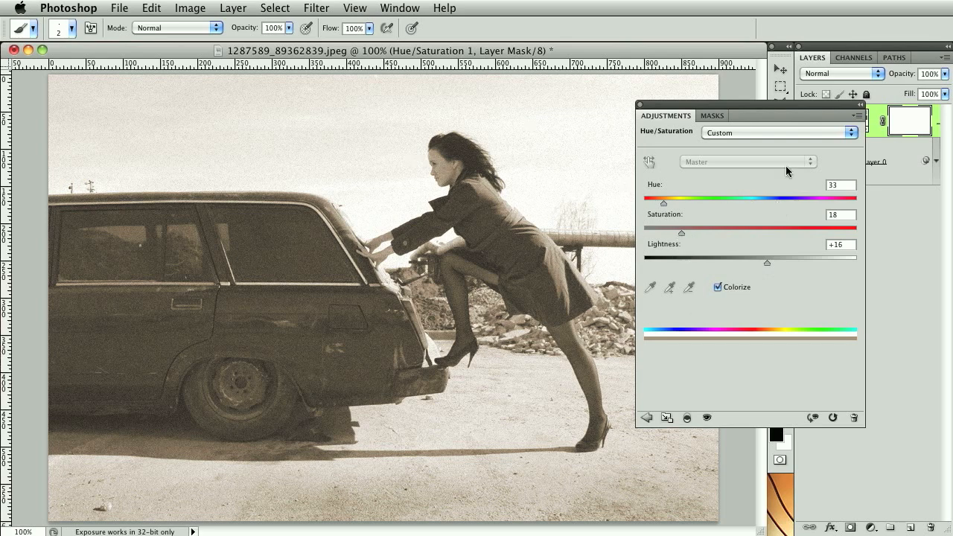
{"action": "mouse_move", "coordinate": [735, 219]}
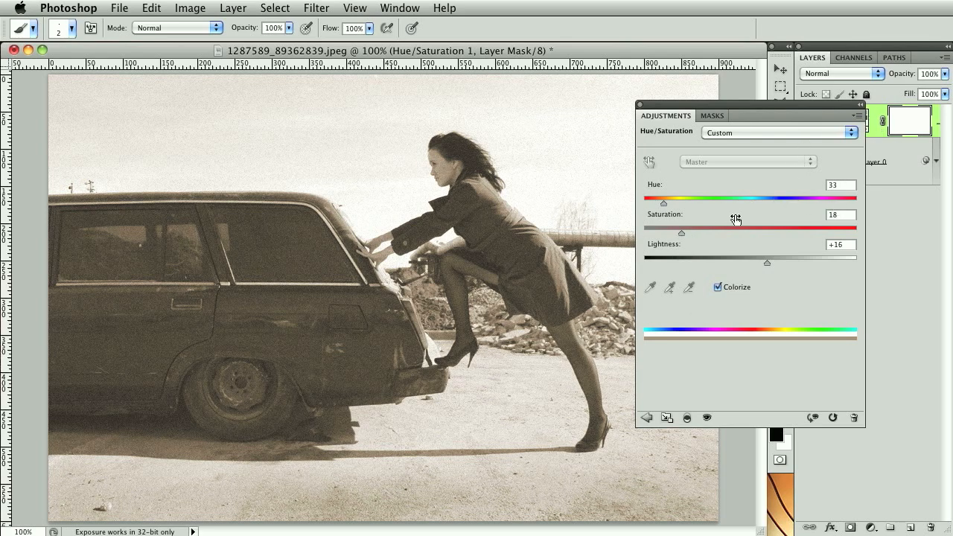
{"action": "mouse_move", "coordinate": [795, 106]}
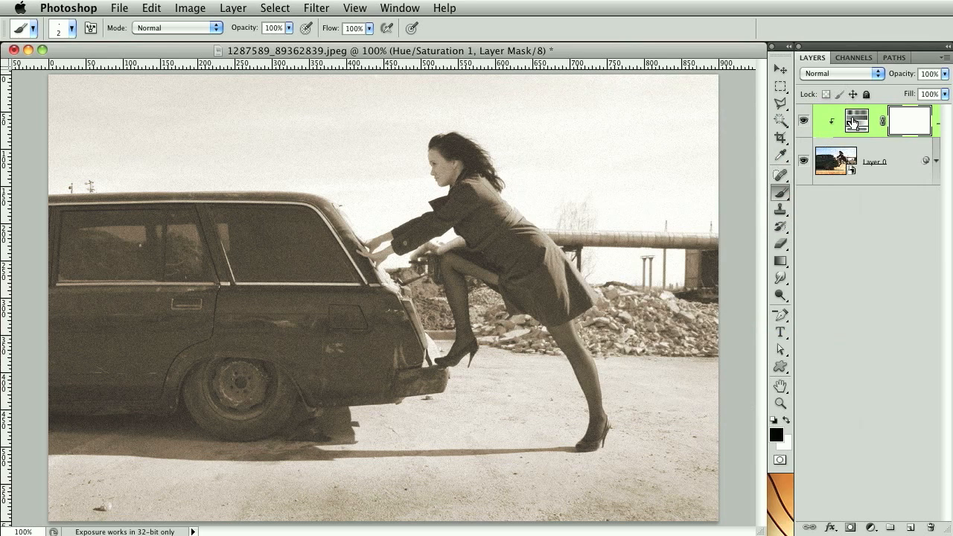
{"action": "left_click", "coordinate": [856, 120]}
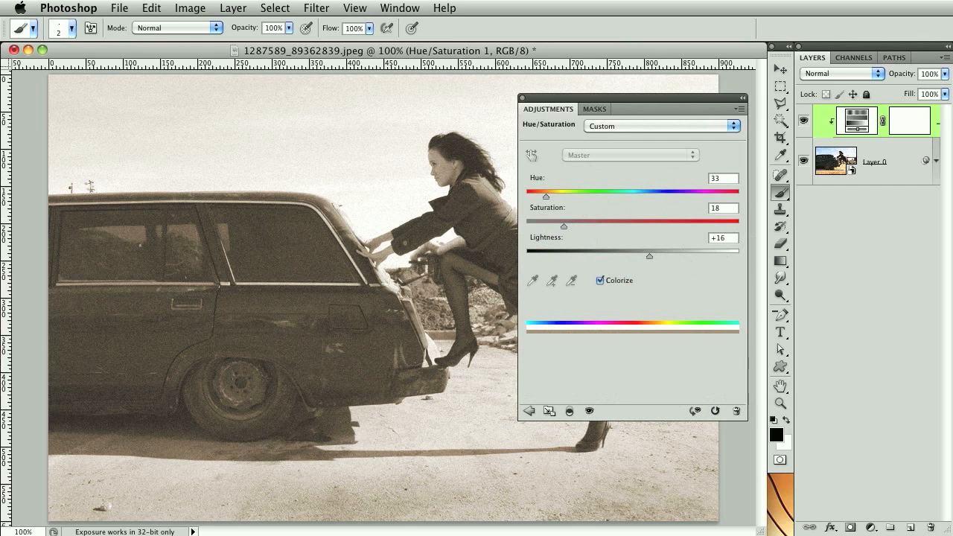
{"action": "mouse_move", "coordinate": [648, 72]}
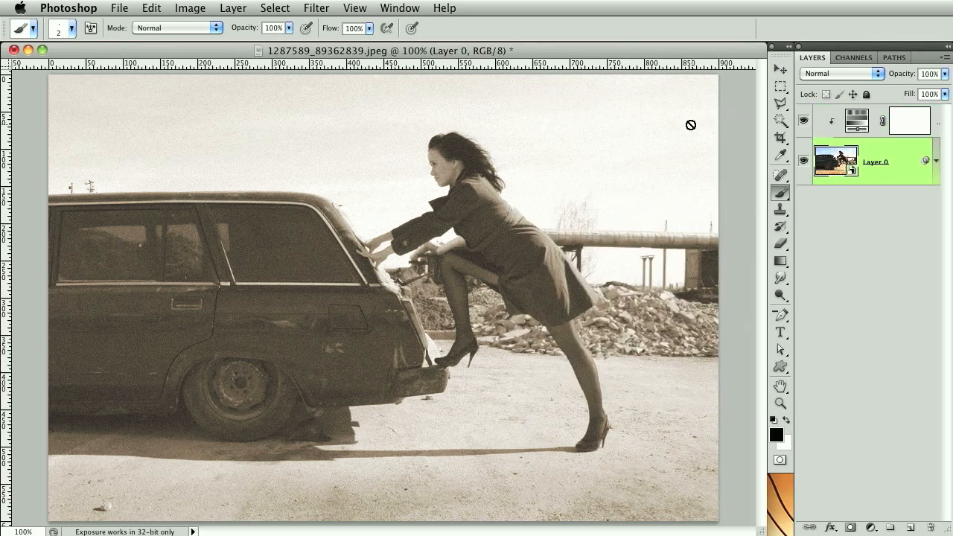
{"action": "mouse_move", "coordinate": [630, 239]}
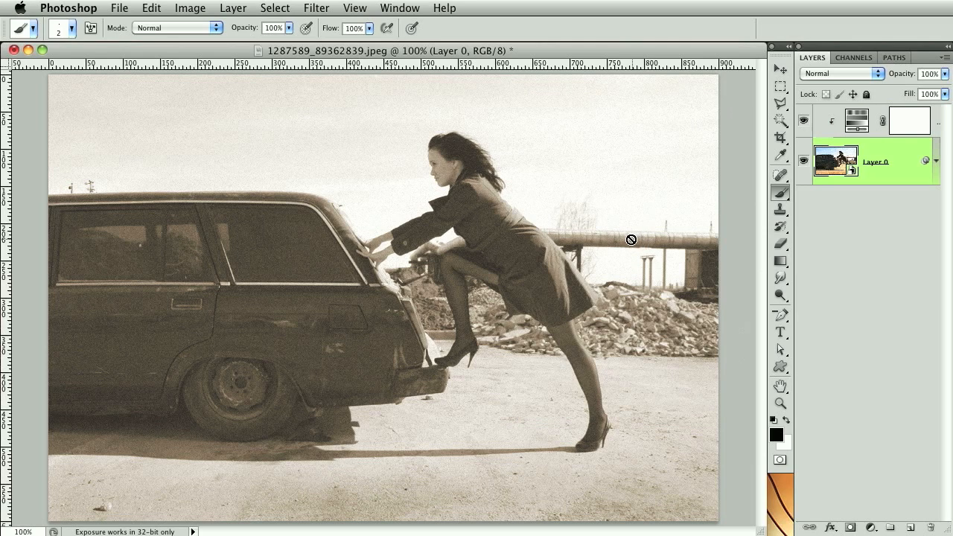
{"action": "mouse_move", "coordinate": [321, 16]}
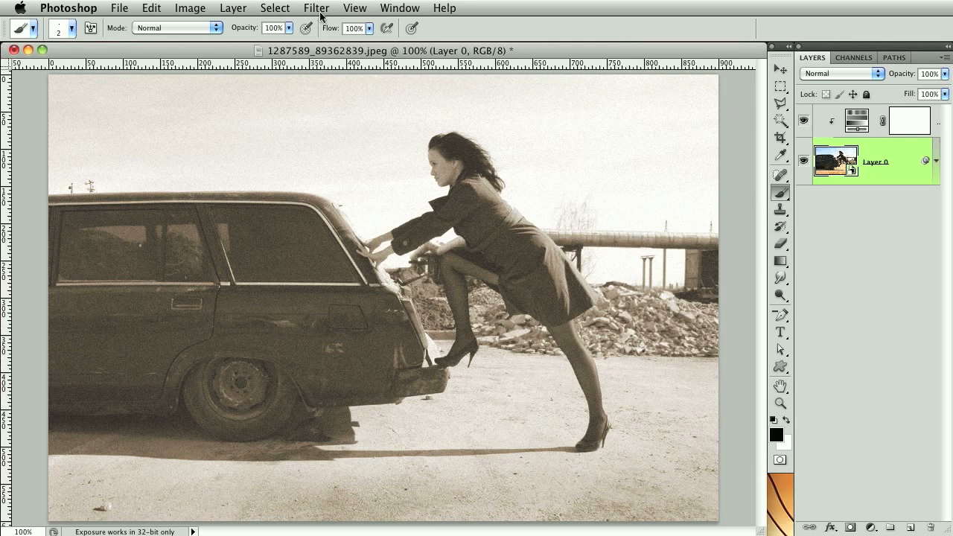
{"action": "left_click", "coordinate": [317, 7]}
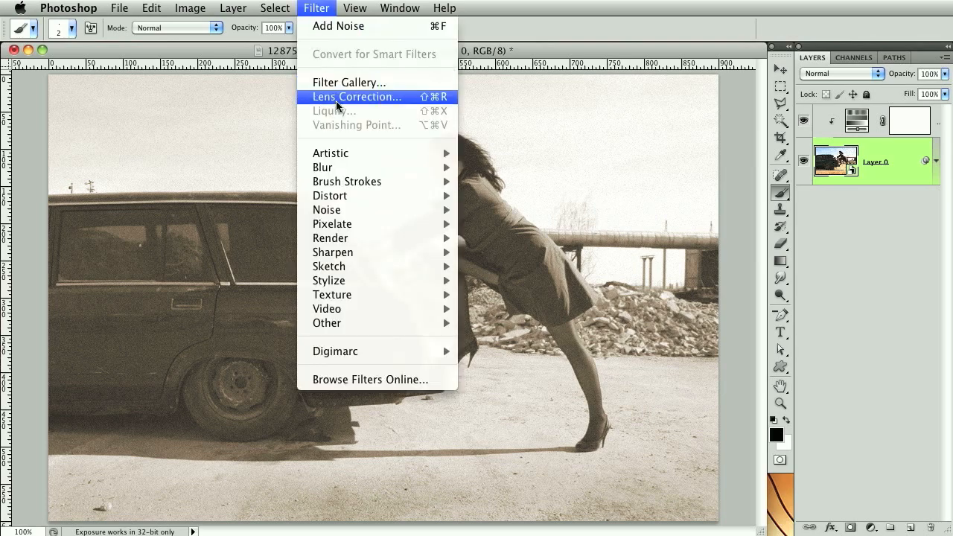
{"action": "left_click", "coordinate": [357, 96]}
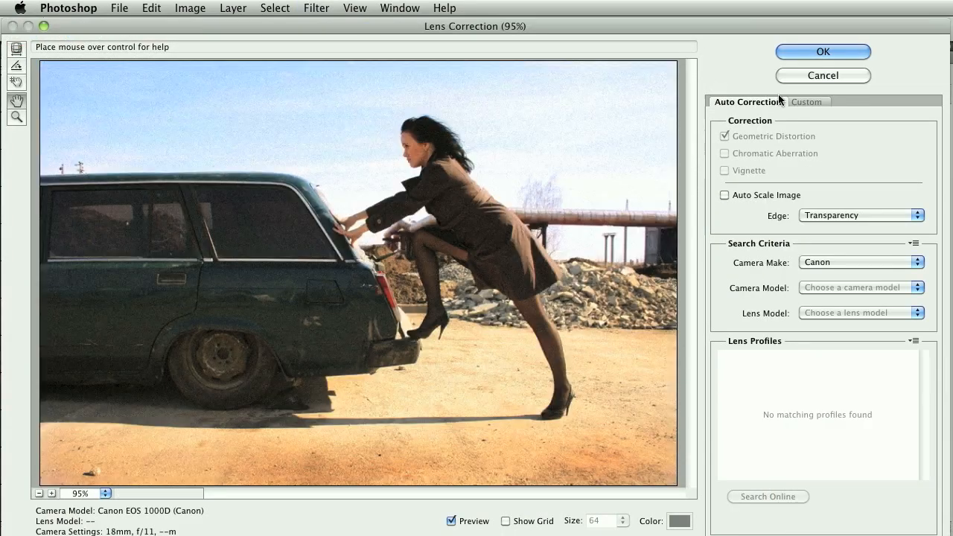
{"action": "left_click", "coordinate": [808, 101]}
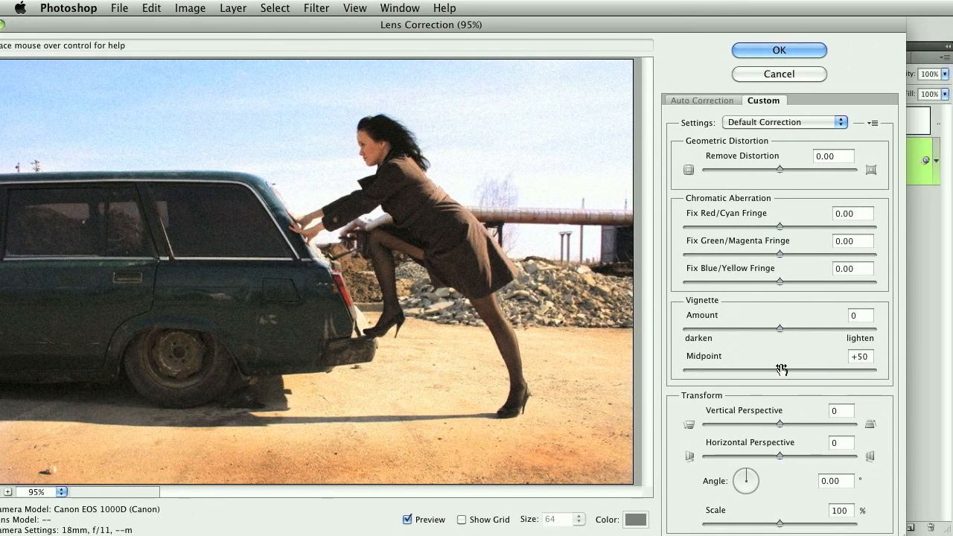
{"action": "left_click_drag", "start_coordinate": [782, 327], "coordinate": [863, 327]}
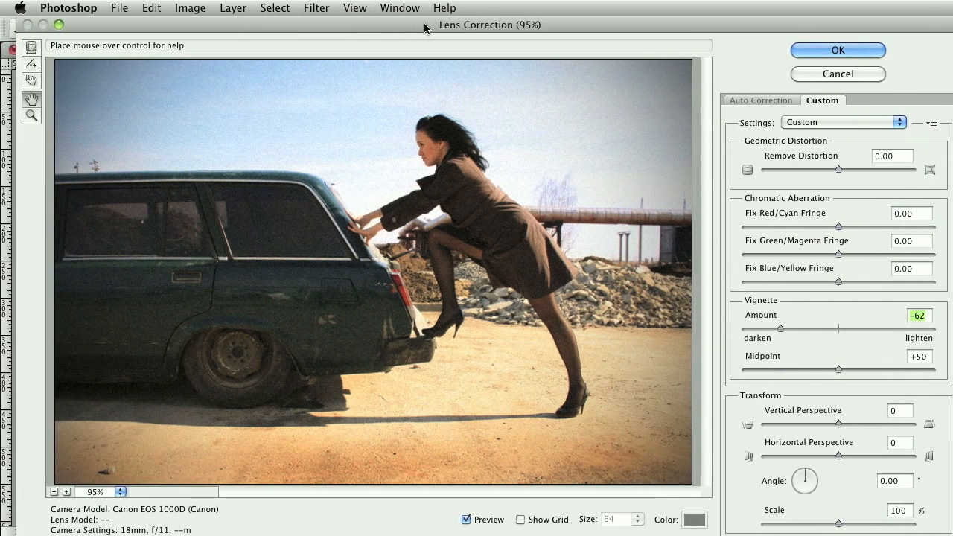
{"action": "left_click", "coordinate": [837, 50]}
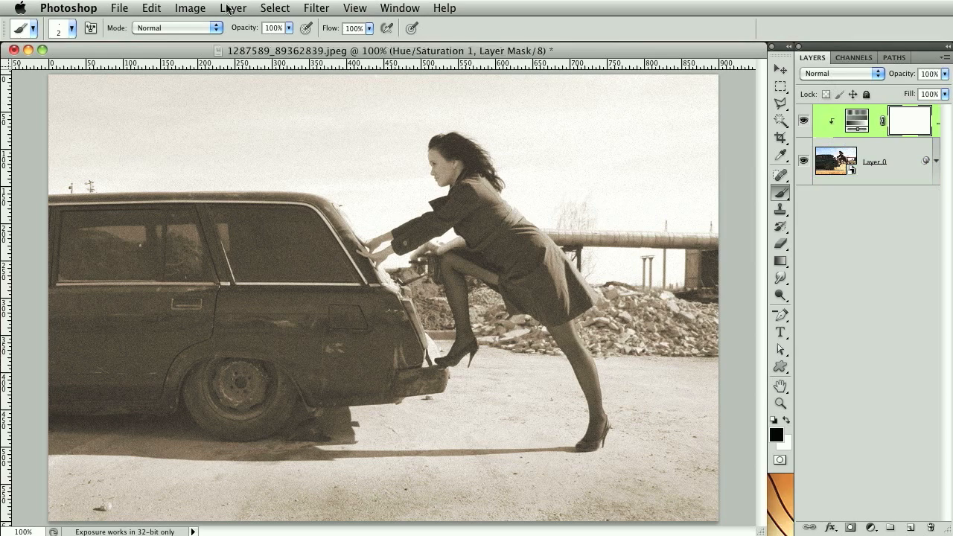
Create a clipped Exposure 1 adjustment layer over the photo
{"action": "left_click", "coordinate": [233, 8]}
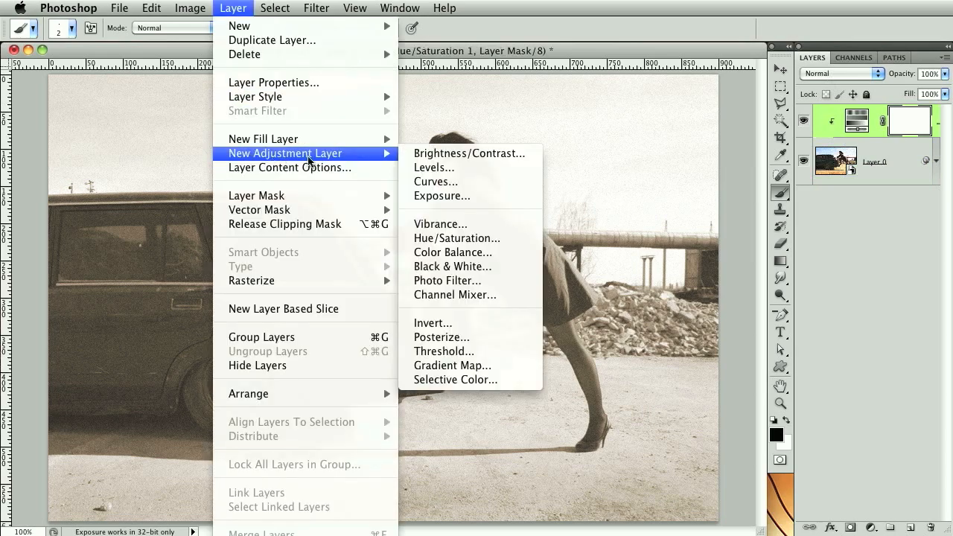
{"action": "mouse_move", "coordinate": [442, 196]}
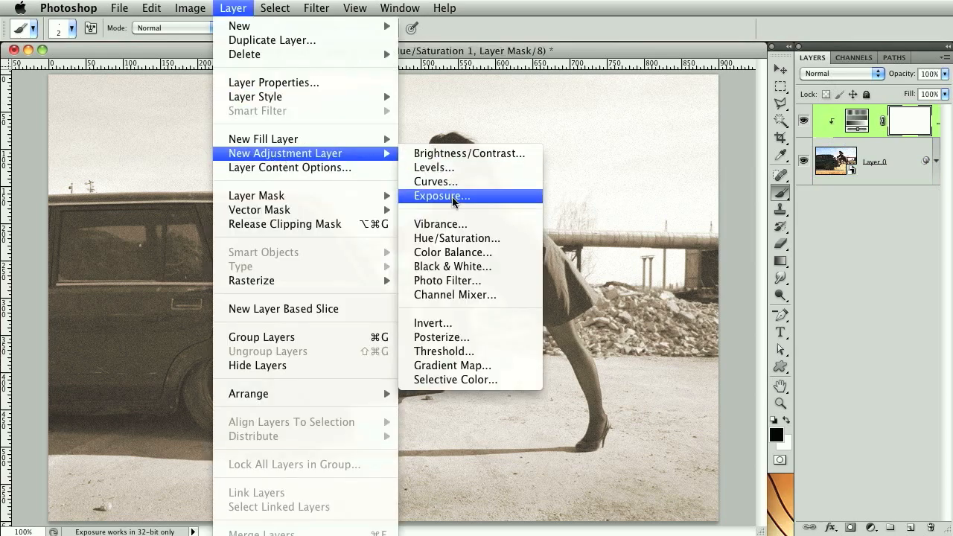
{"action": "left_click", "coordinate": [441, 196]}
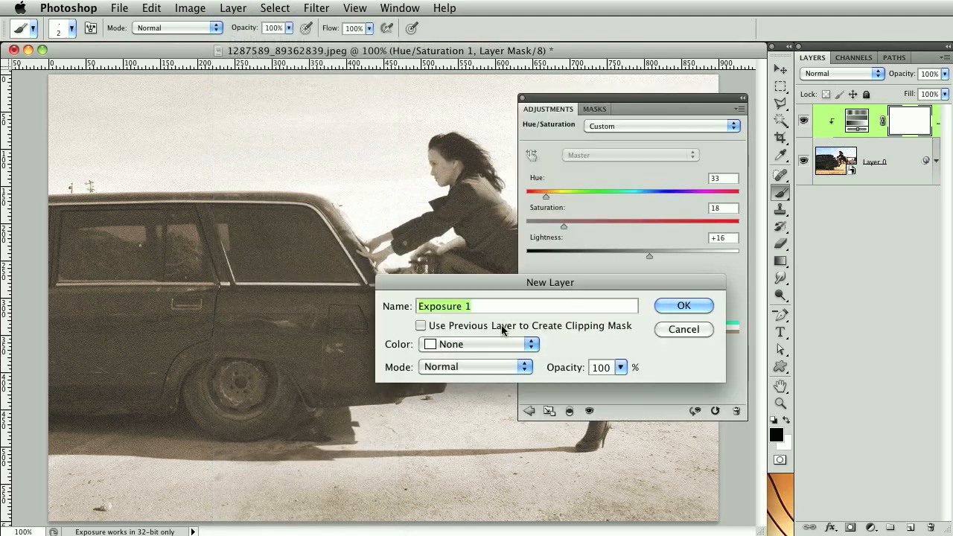
{"action": "left_click", "coordinate": [682, 305]}
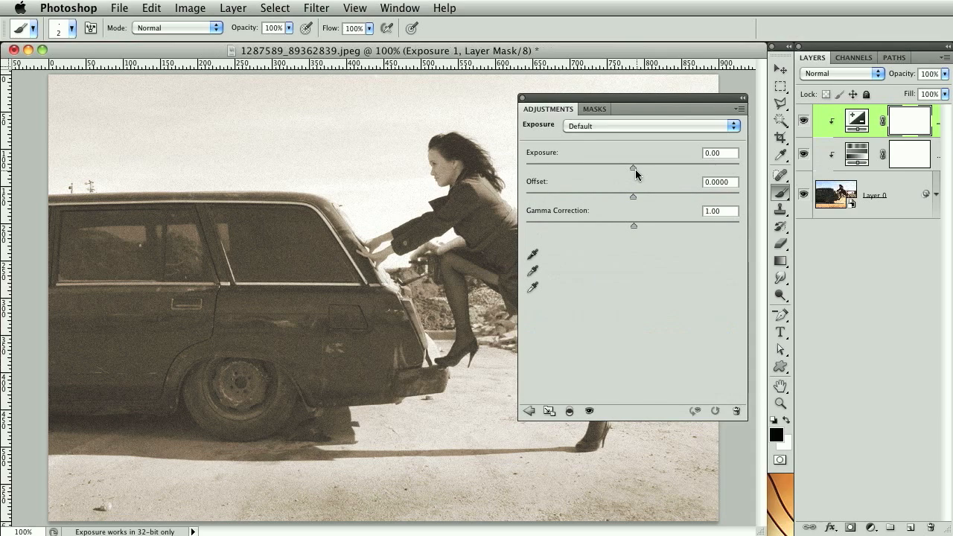
Darken the photo with exposure -1.19 and gamma correction 0.81
{"action": "left_click_drag", "start_coordinate": [633, 167], "coordinate": [623, 167]}
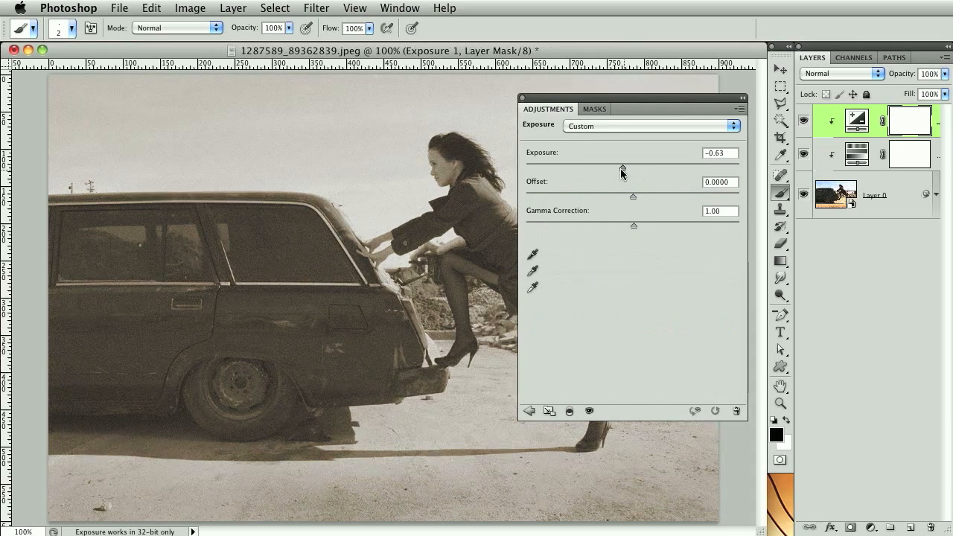
{"action": "left_click_drag", "start_coordinate": [622, 168], "coordinate": [613, 168]}
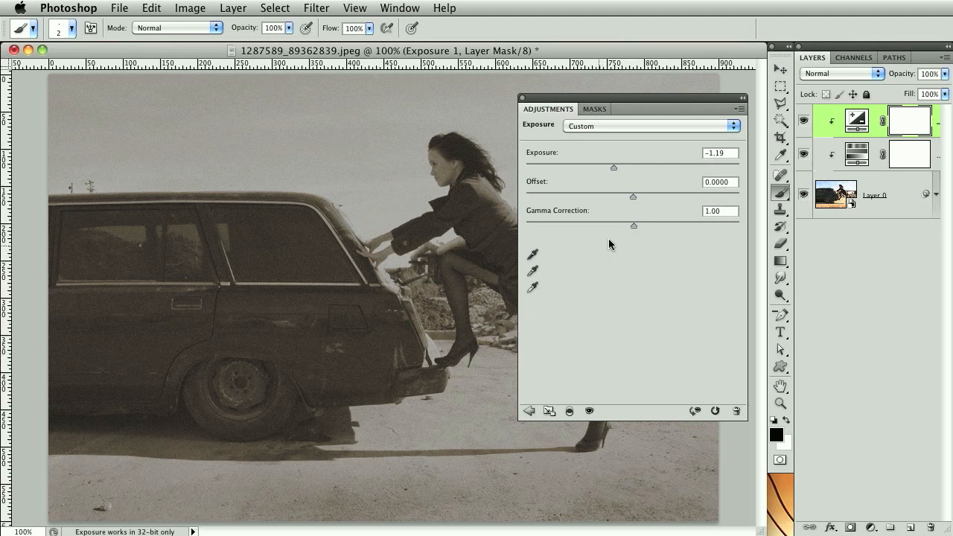
{"action": "left_click_drag", "start_coordinate": [634, 225], "coordinate": [634, 225]}
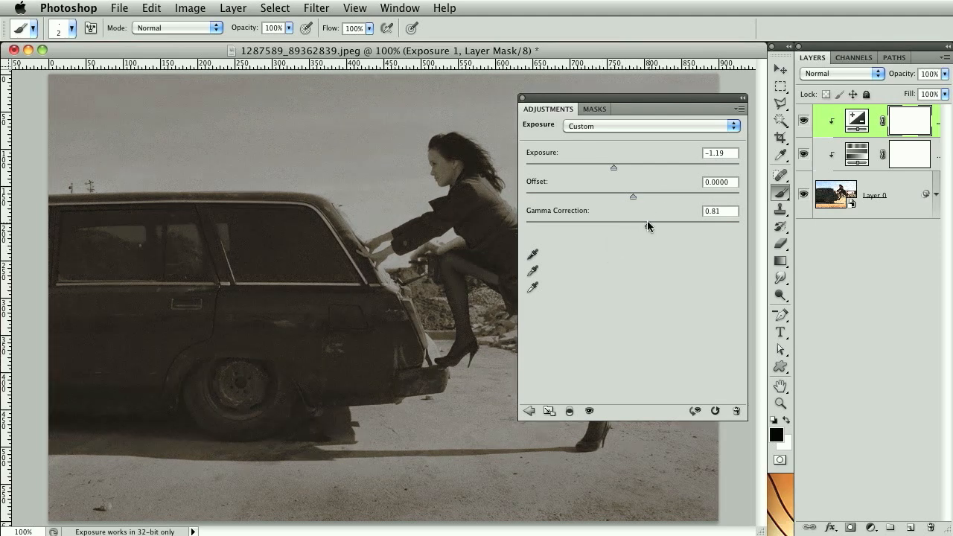
{"action": "left_click_drag", "start_coordinate": [632, 196], "coordinate": [642, 196]}
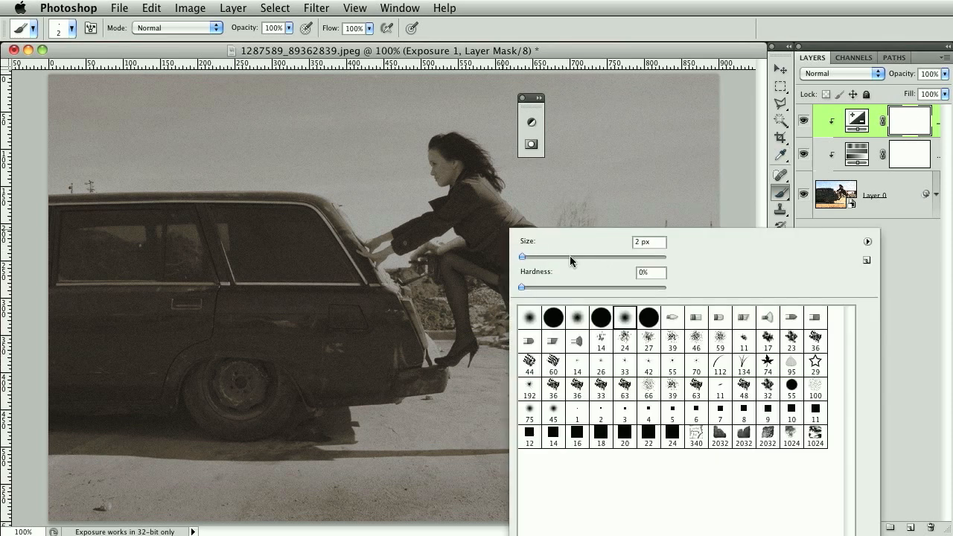
Mask the Exposure darkening to the edges with a 400 px soft brush at 80% opacity, adding Layer 1
{"action": "left_click_drag", "start_coordinate": [521, 257], "coordinate": [593, 257]}
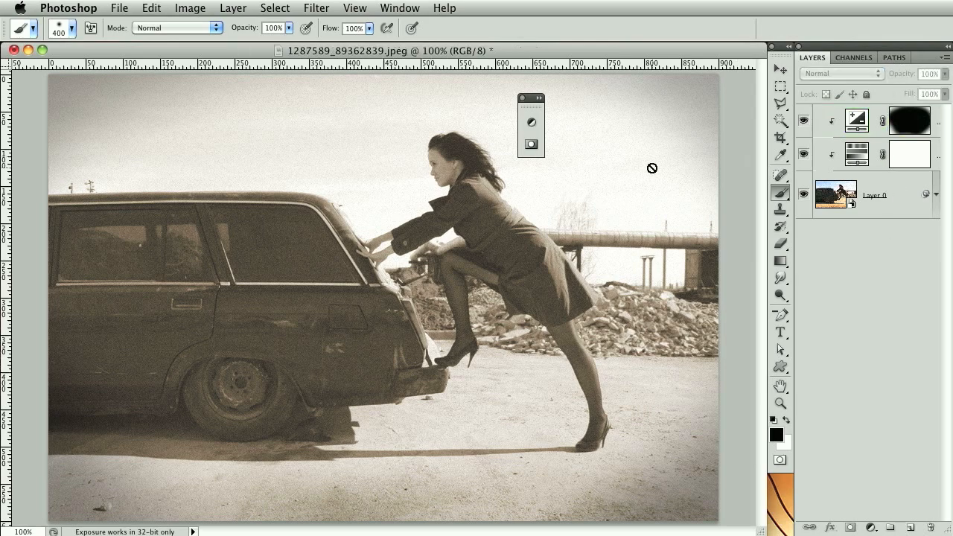
{"action": "left_click", "coordinate": [856, 120]}
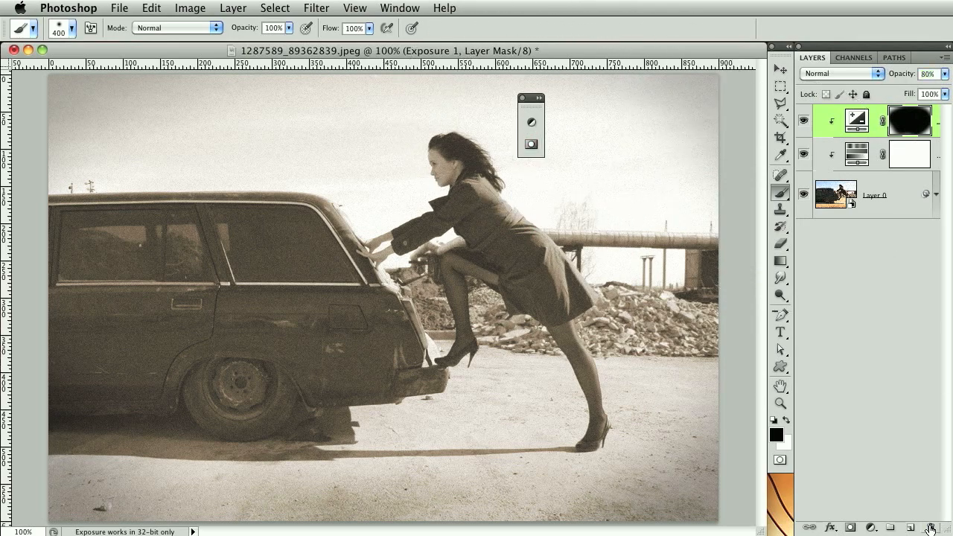
{"action": "left_click", "coordinate": [885, 527]}
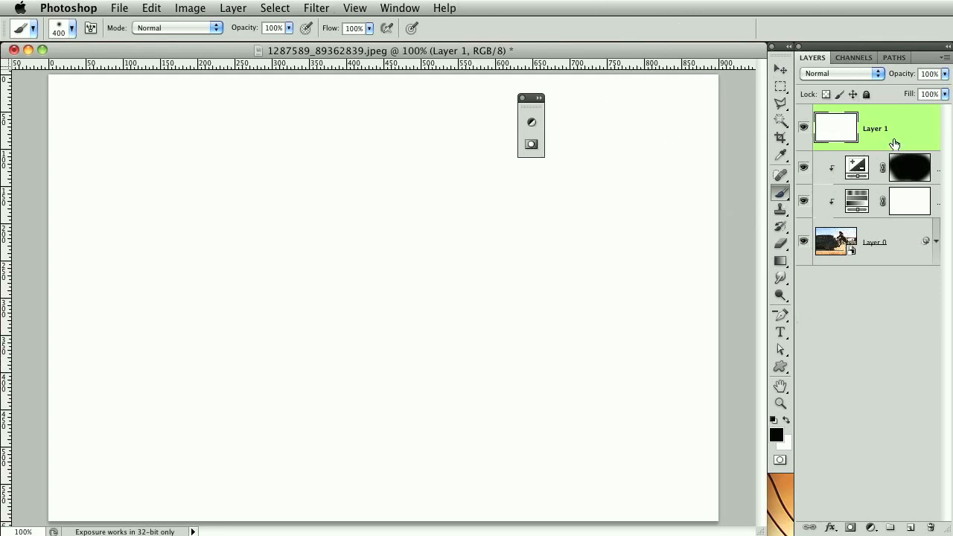
{"action": "mouse_move", "coordinate": [316, 8]}
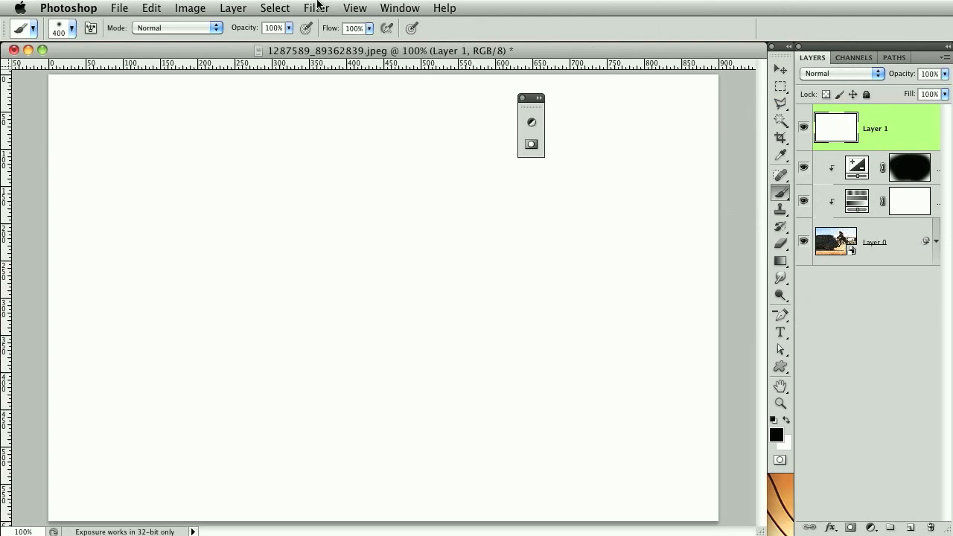
Cover white Layer 1 with 38% Gaussian monochromatic noise
{"action": "left_click", "coordinate": [315, 8]}
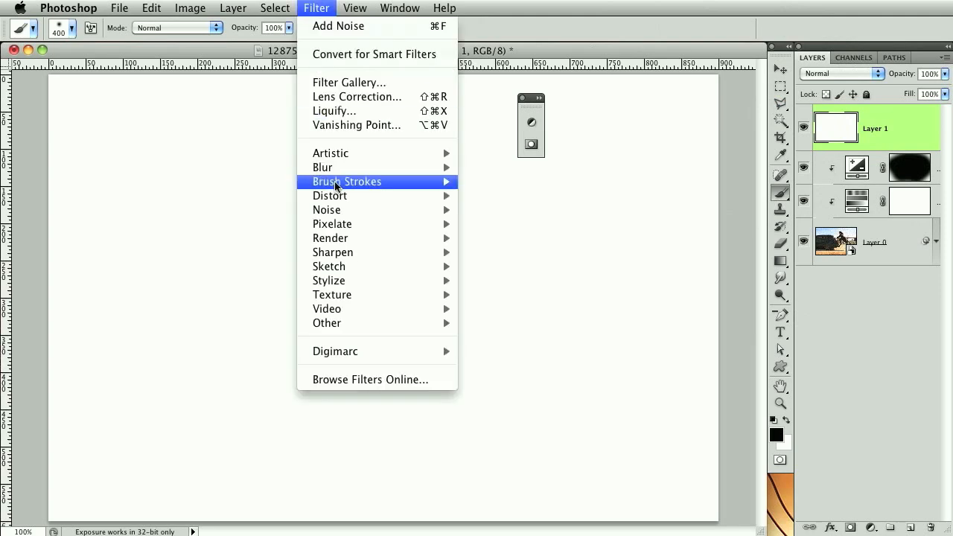
{"action": "left_click", "coordinate": [338, 26]}
{"action": "type", "text": "38"}
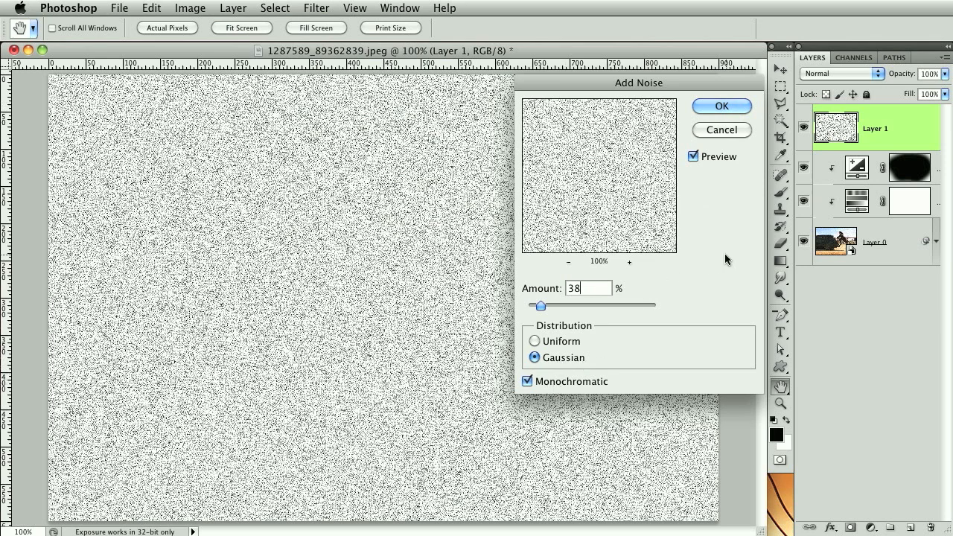
{"action": "left_click", "coordinate": [721, 106]}
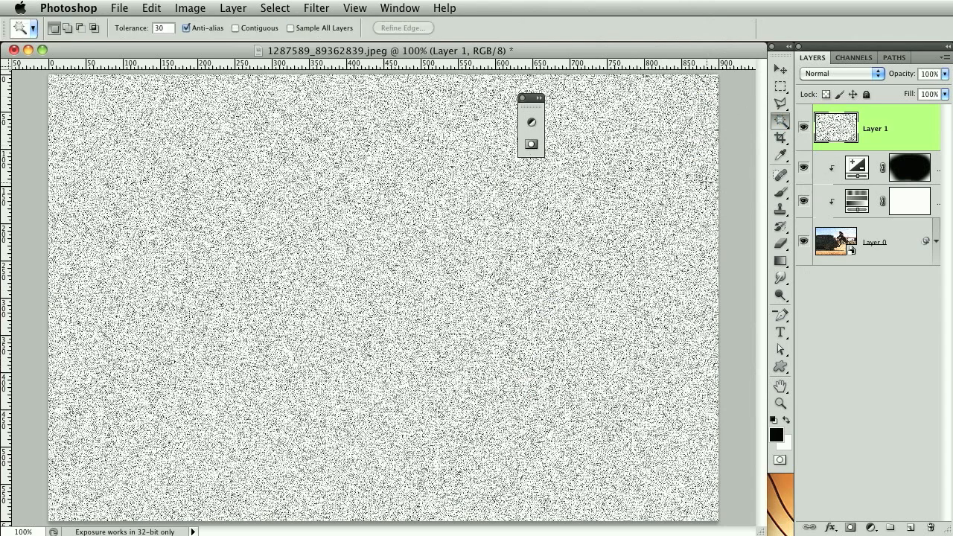
Magic Wand (tolerance 30, non-contiguous) the noise and delete it, leaving white specks
{"action": "left_click", "coordinate": [162, 27]}
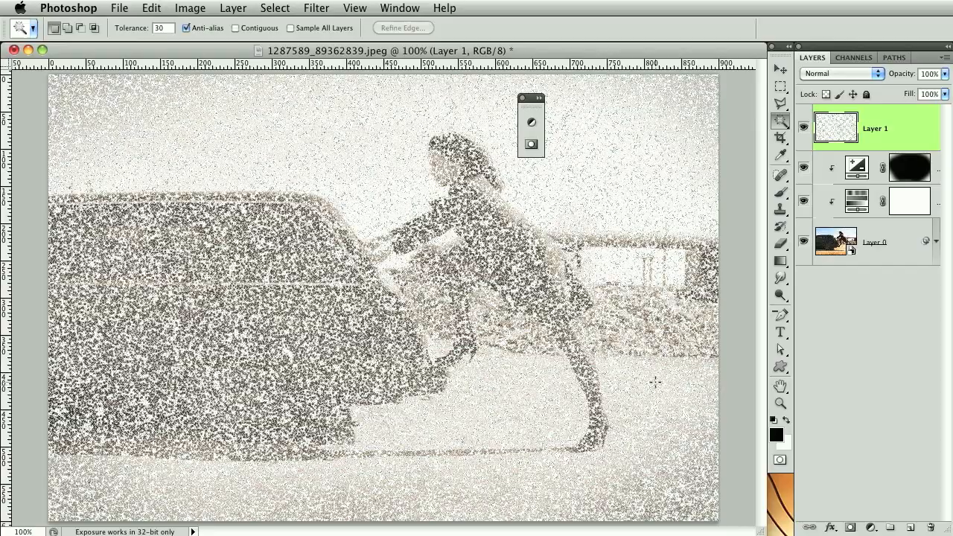
{"action": "mouse_move", "coordinate": [628, 385]}
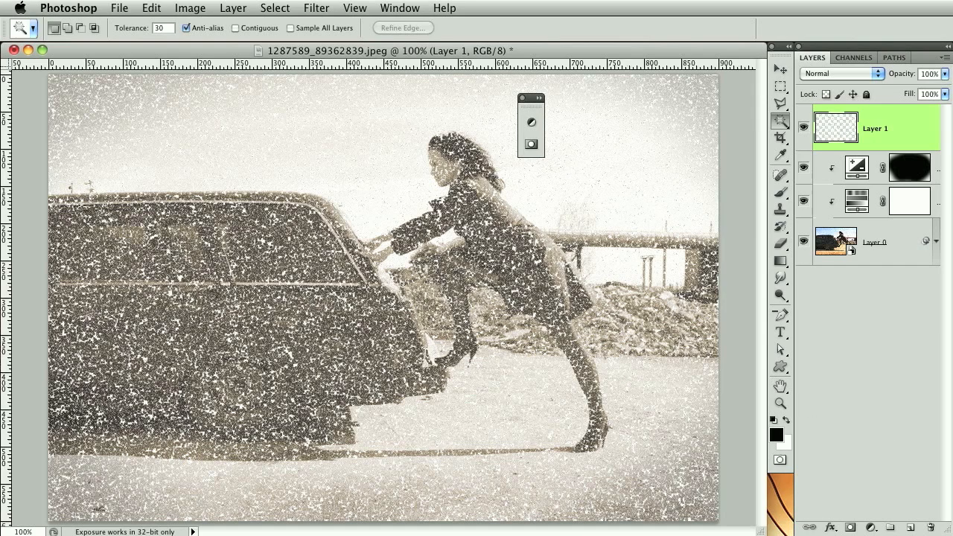
{"action": "mouse_move", "coordinate": [769, 226]}
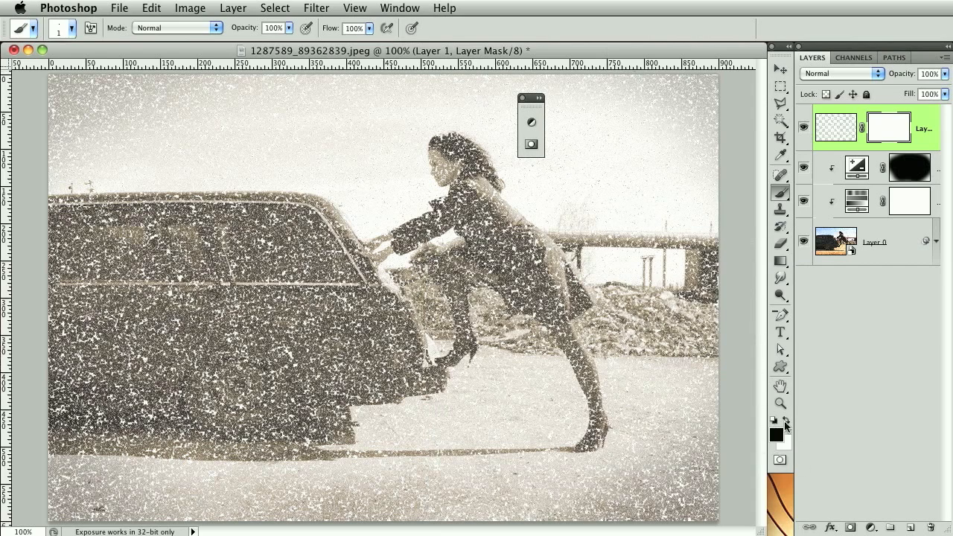
{"action": "mouse_move", "coordinate": [670, 403]}
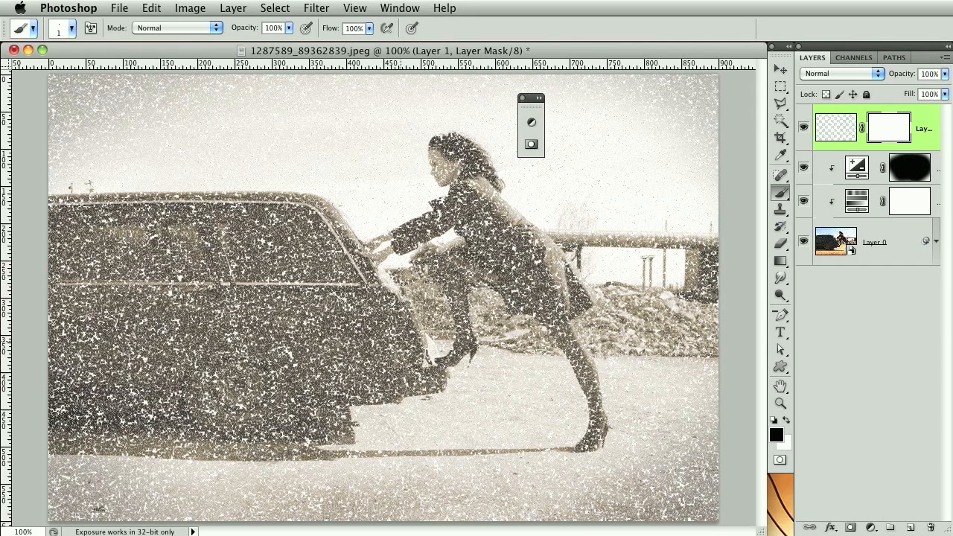
Set the speckle layer to Overlay at 39% opacity and apply its mask permanently
{"action": "left_click", "coordinate": [841, 73]}
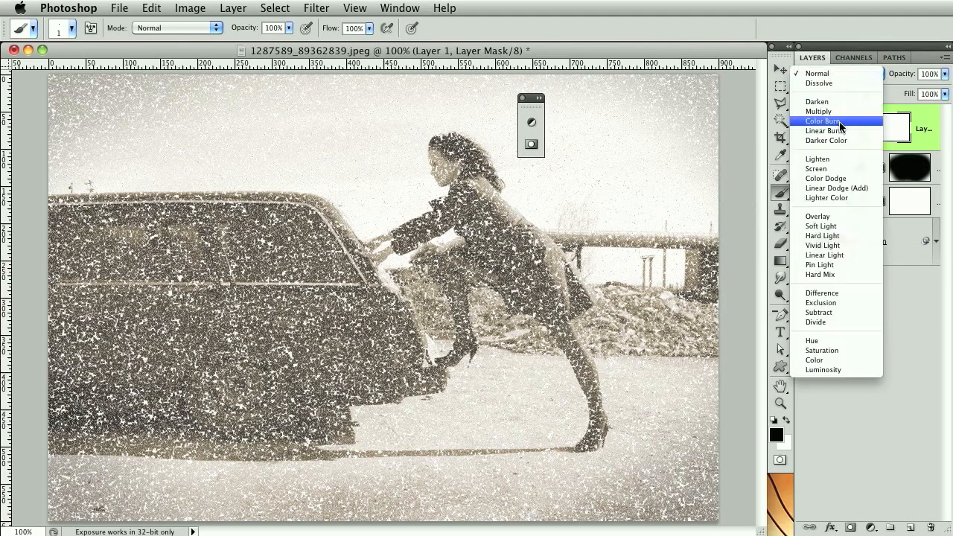
{"action": "mouse_move", "coordinate": [839, 286]}
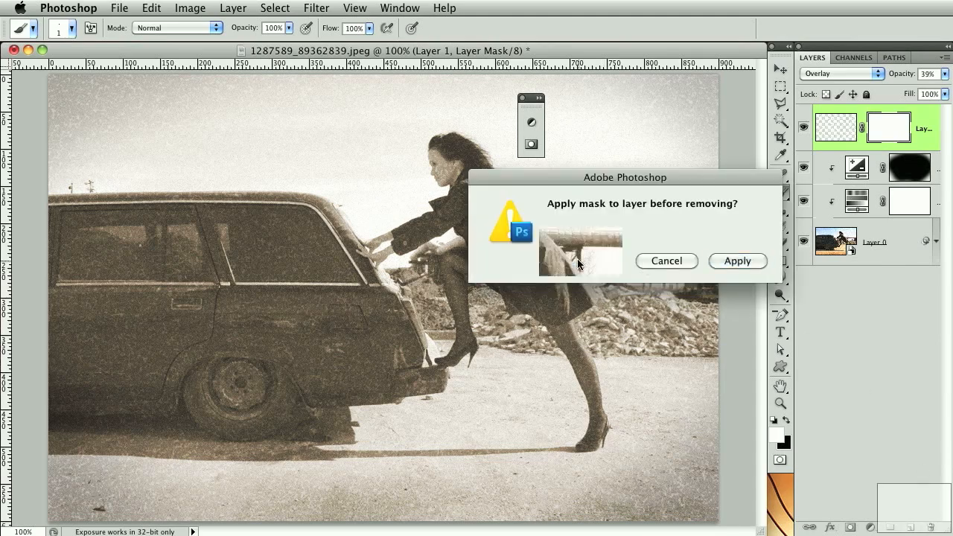
{"action": "left_click", "coordinate": [737, 260]}
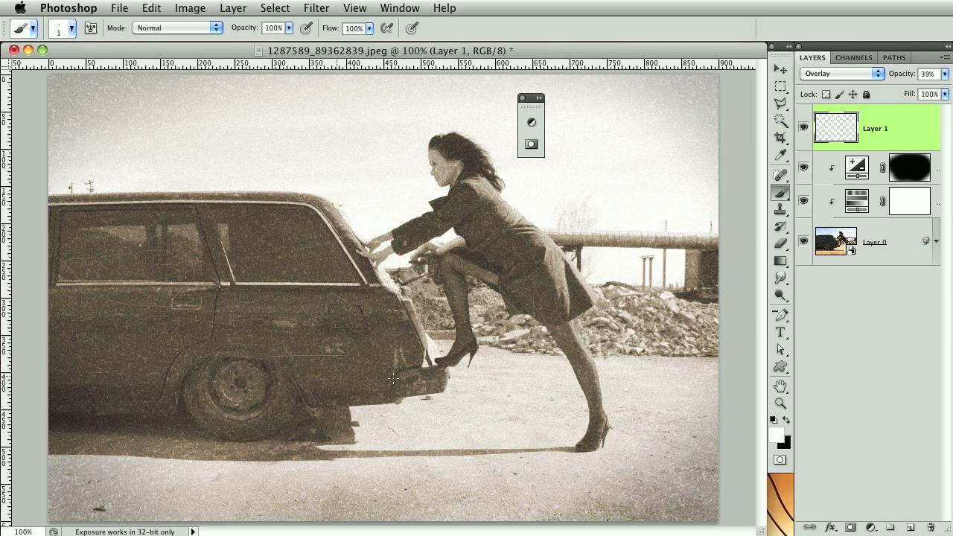
{"action": "mouse_move", "coordinate": [280, 236]}
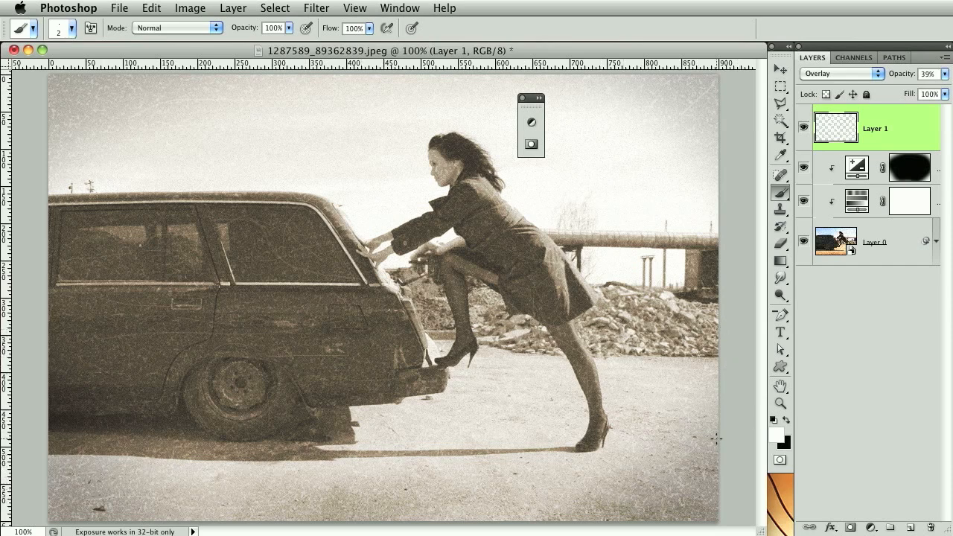
{"action": "mouse_move", "coordinate": [86, 267]}
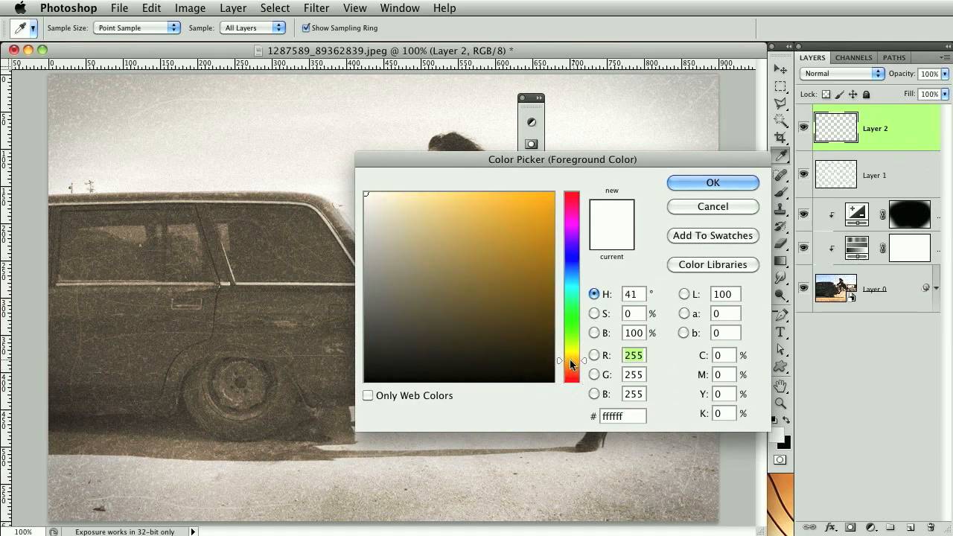
Set the foreground colour to tan #ebbb82 for filling Layer 2
{"action": "left_click", "coordinate": [440, 206]}
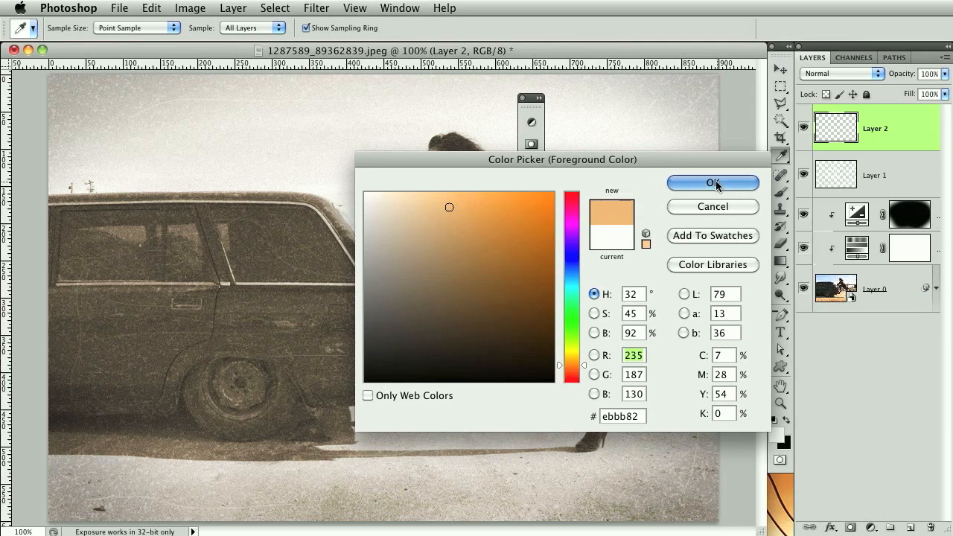
{"action": "left_click", "coordinate": [712, 182]}
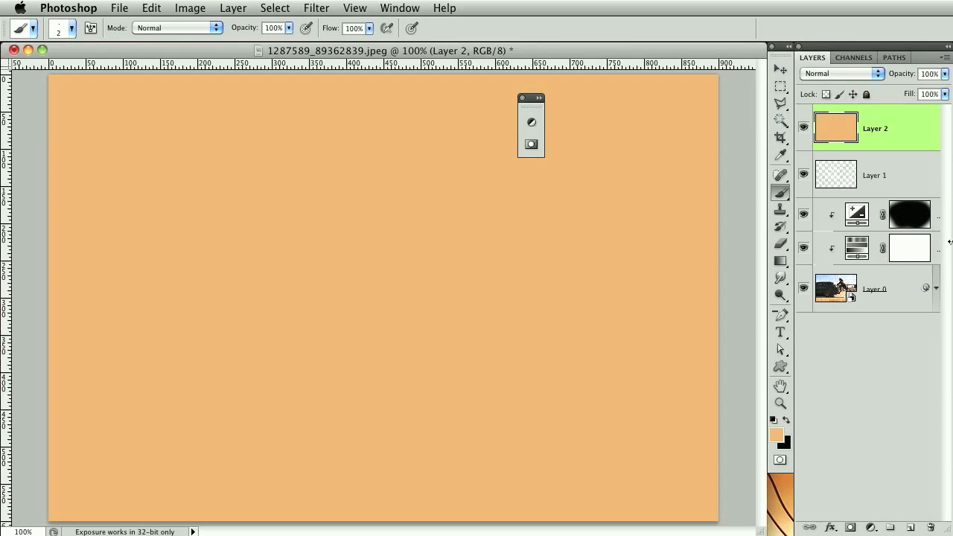
Apply the Grain texture filter to Layer 2 with Intensity 12, Contrast 1 and Vertical grain type
{"action": "left_click", "coordinate": [316, 8]}
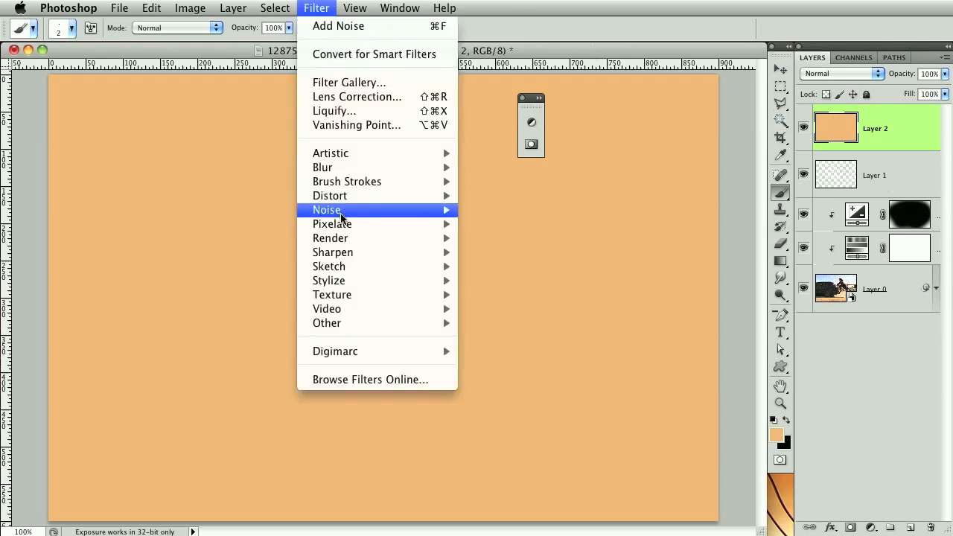
{"action": "mouse_move", "coordinate": [351, 281]}
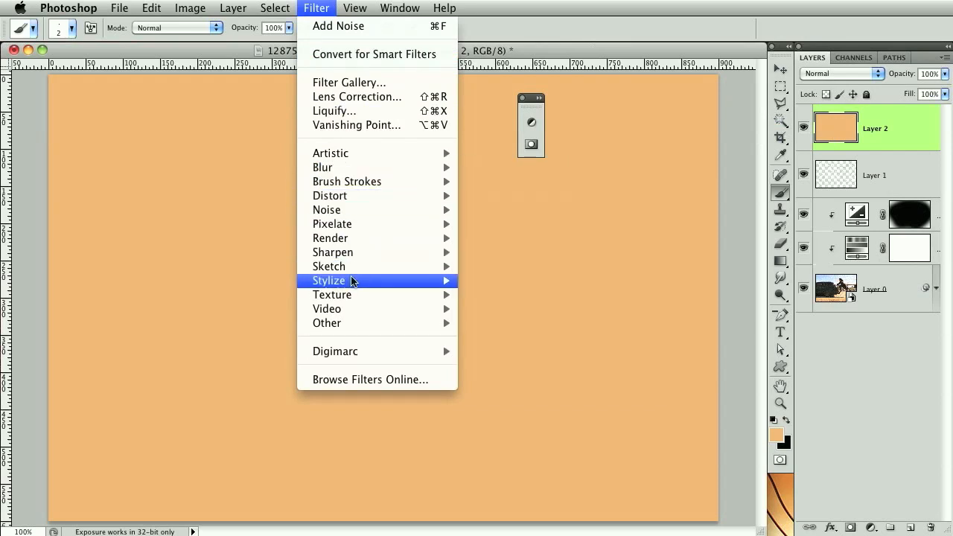
{"action": "mouse_move", "coordinate": [331, 294]}
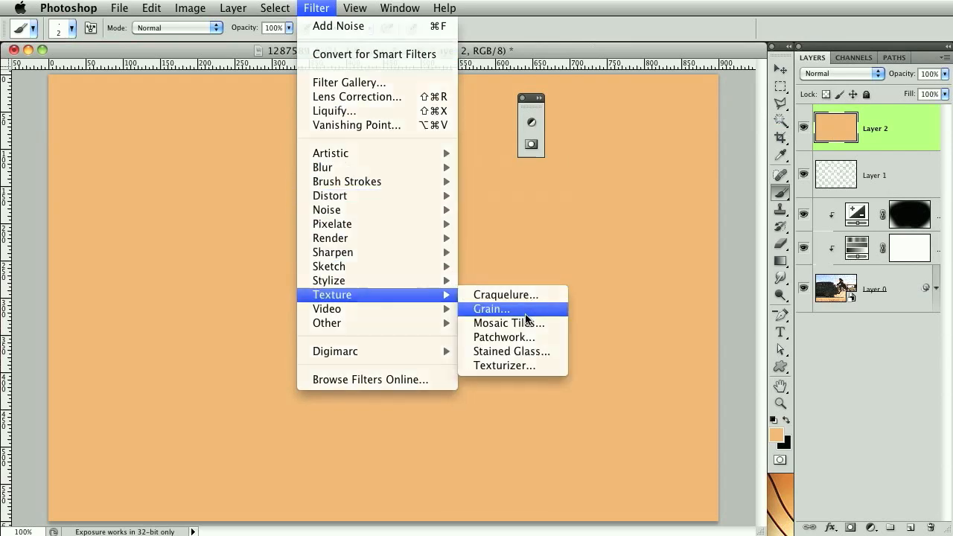
{"action": "left_click", "coordinate": [490, 309]}
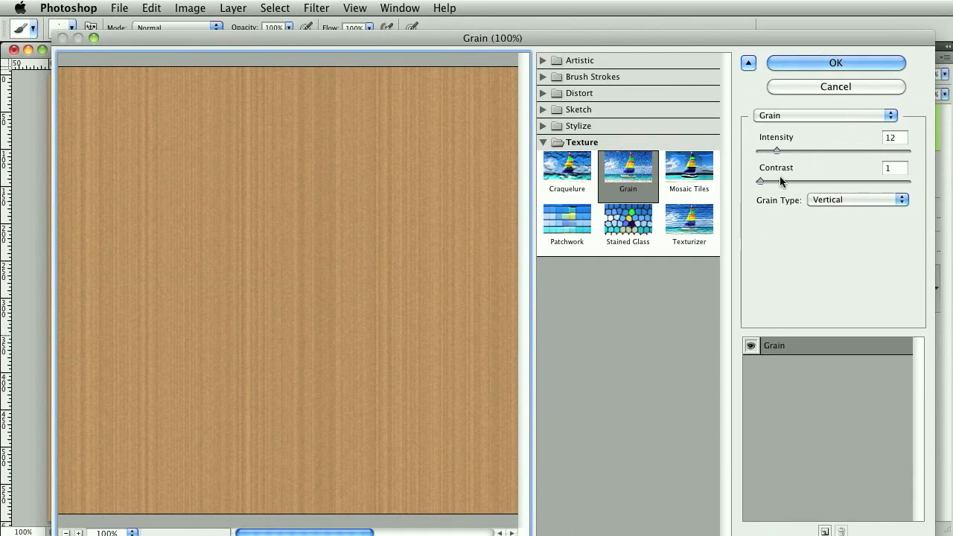
{"action": "mouse_move", "coordinate": [912, 141]}
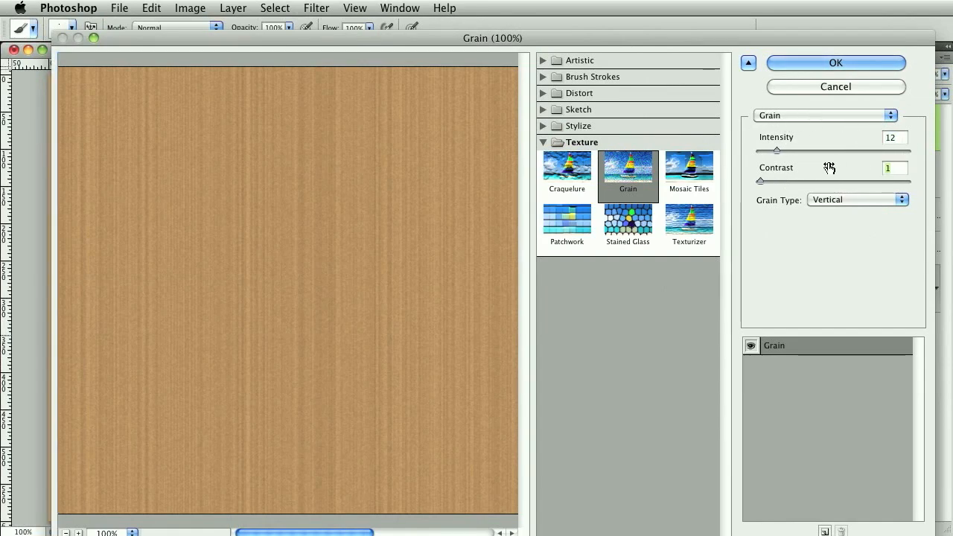
{"action": "left_click", "coordinate": [855, 198]}
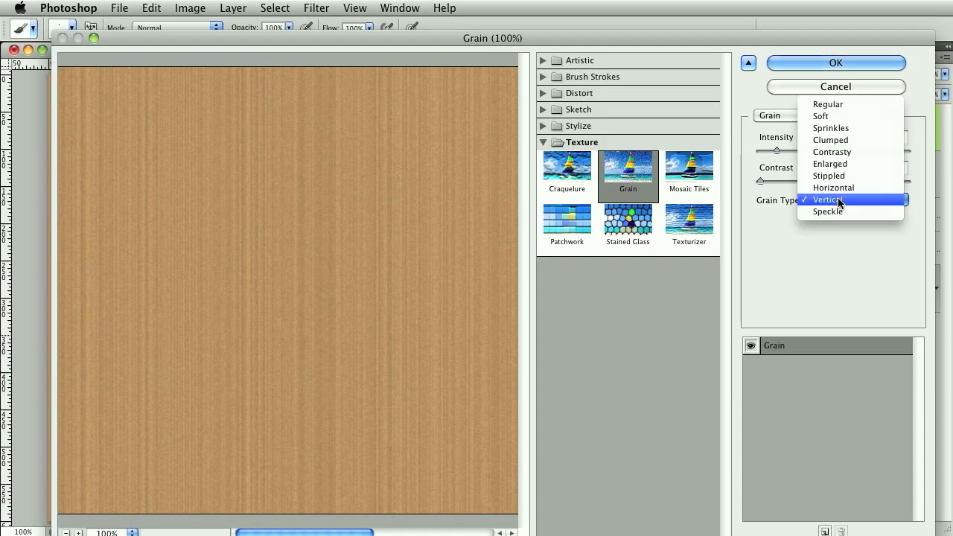
{"action": "left_click", "coordinate": [825, 199]}
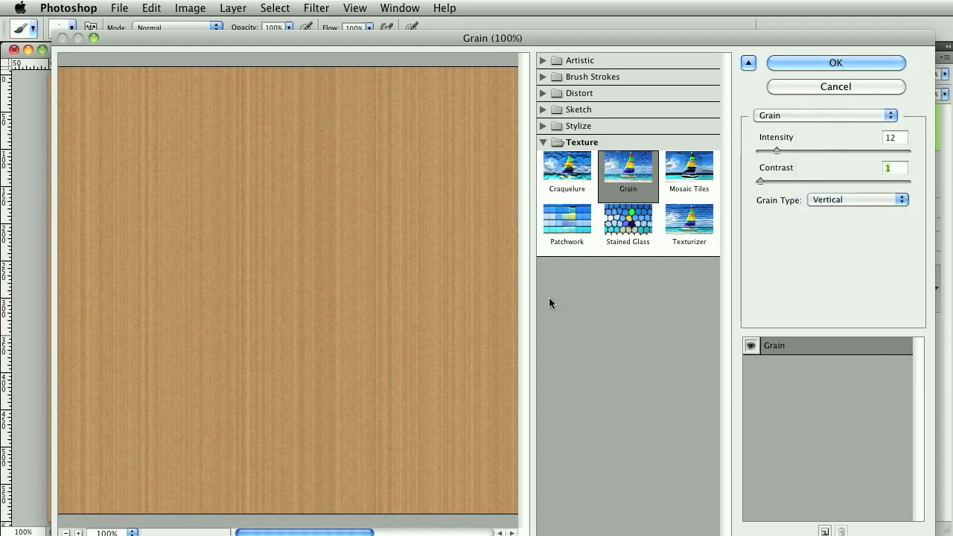
{"action": "mouse_move", "coordinate": [384, 254]}
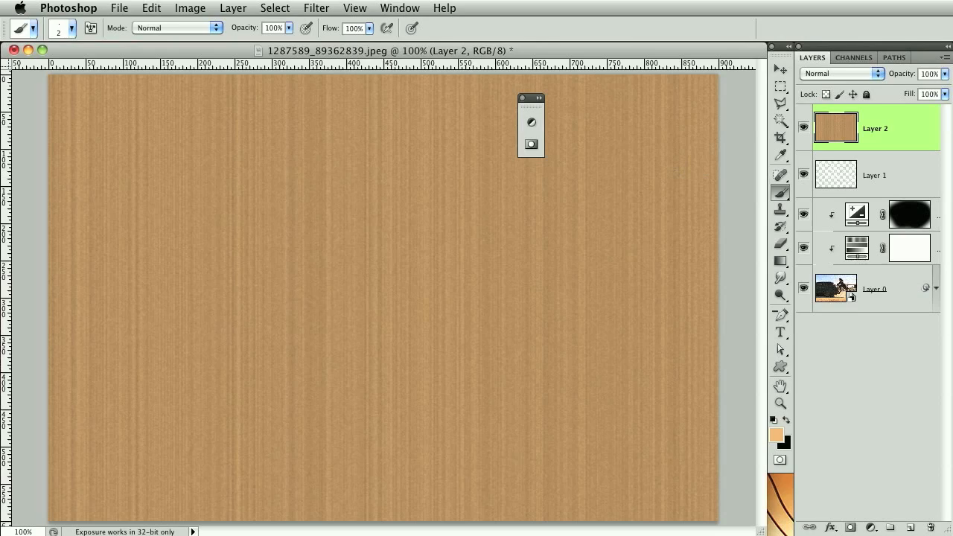
Blend the grain Layer 2 in Soft Light and lower its opacity to about 45%
{"action": "left_click", "coordinate": [841, 73]}
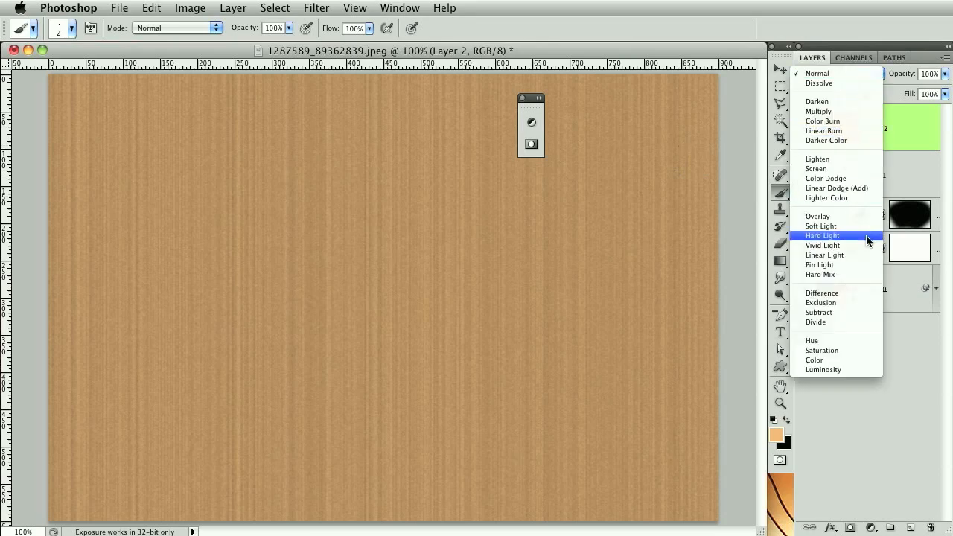
{"action": "mouse_move", "coordinate": [841, 265]}
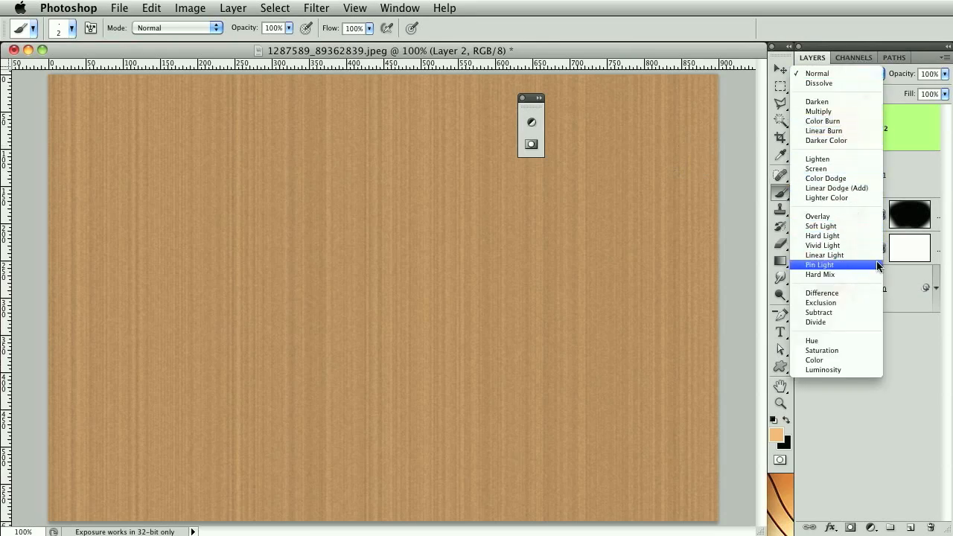
{"action": "mouse_move", "coordinate": [819, 226]}
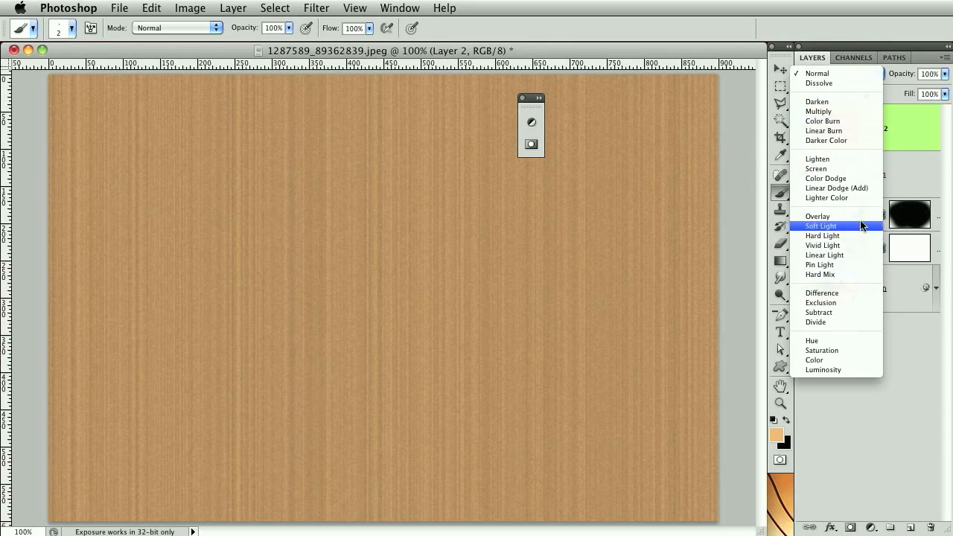
{"action": "left_click", "coordinate": [820, 226]}
{"action": "type", "text": "56"}
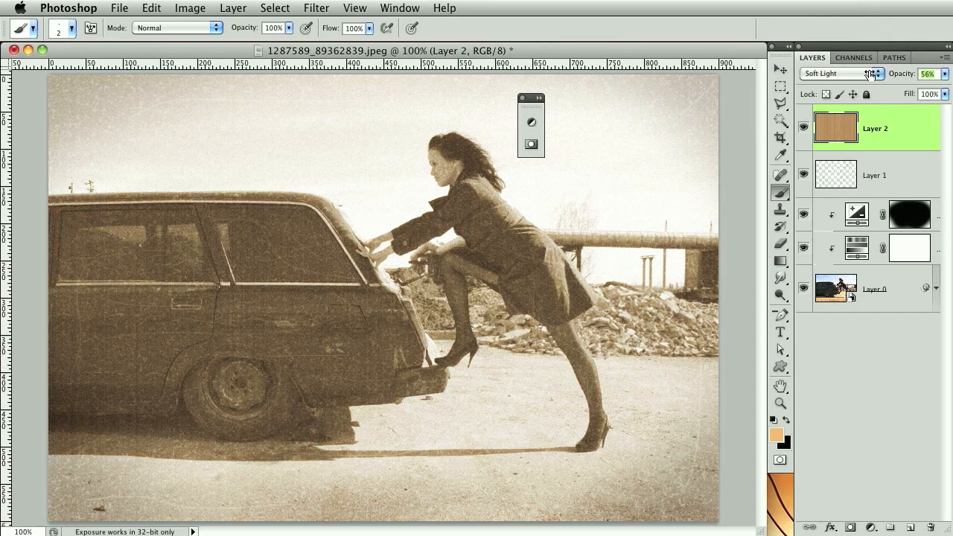
{"action": "left_click", "coordinate": [928, 73]}
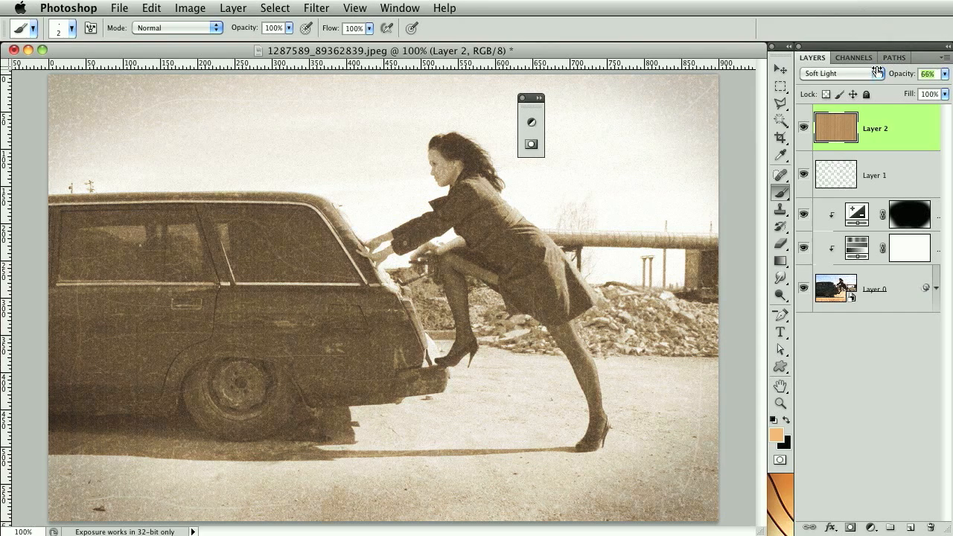
{"action": "left_click", "coordinate": [927, 73]}
{"action": "type", "text": "45"}
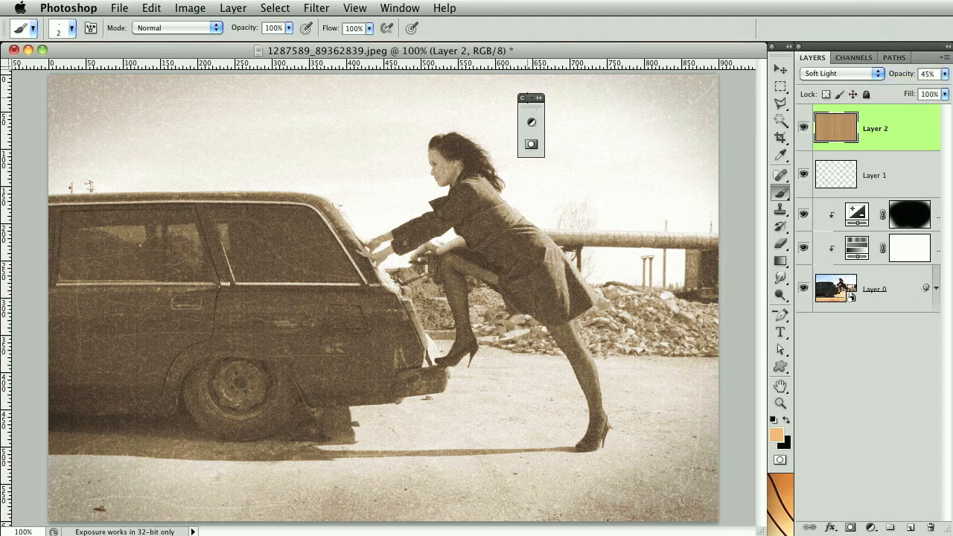
{"action": "left_click_drag", "start_coordinate": [531, 97], "coordinate": [699, 77]}
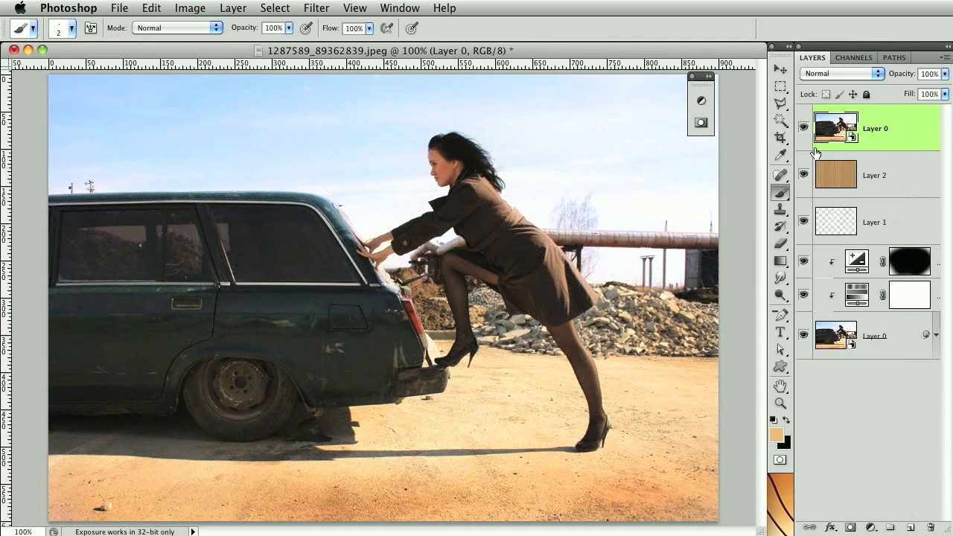
Hide the top Layer 0 copy so the aged sepia photo shows again
{"action": "left_click", "coordinate": [804, 128]}
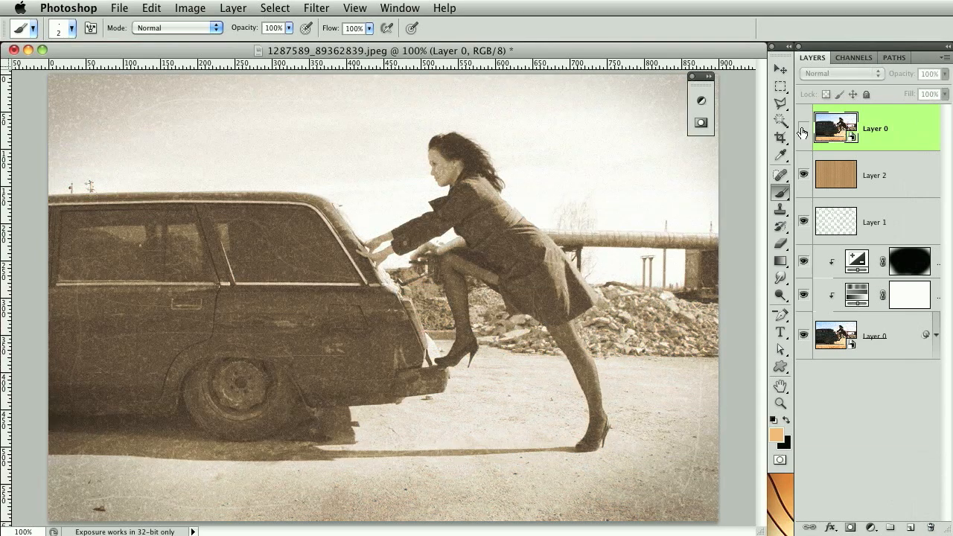
{"action": "mouse_move", "coordinate": [803, 130]}
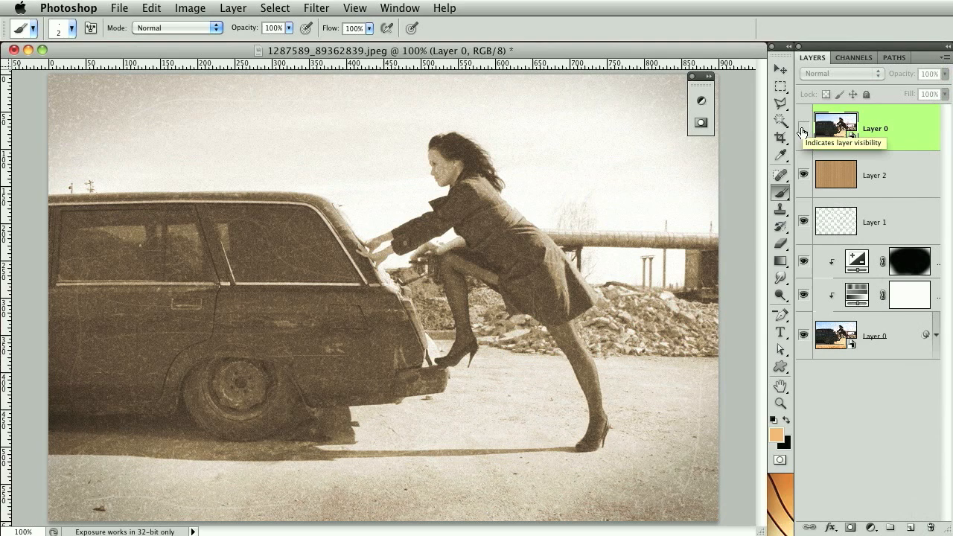
{"action": "mouse_move", "coordinate": [801, 130]}
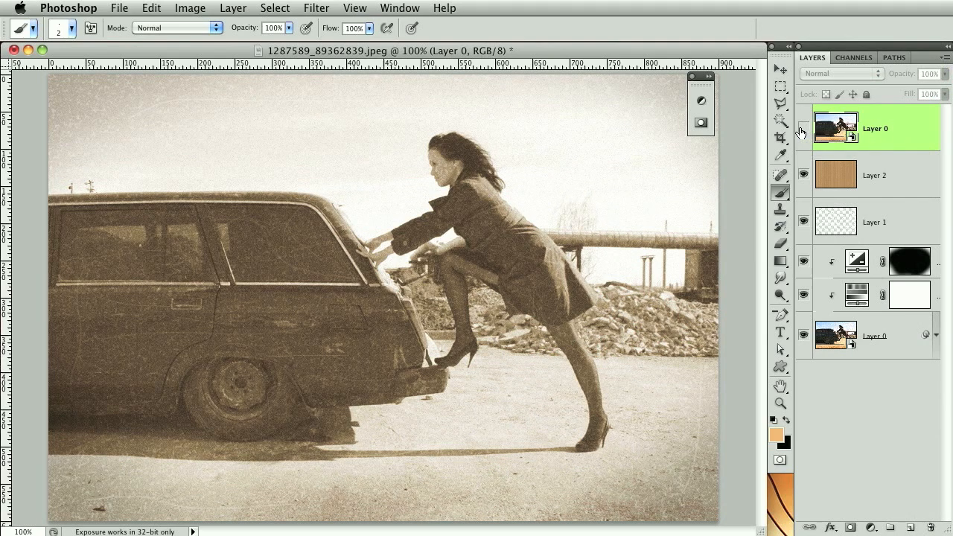